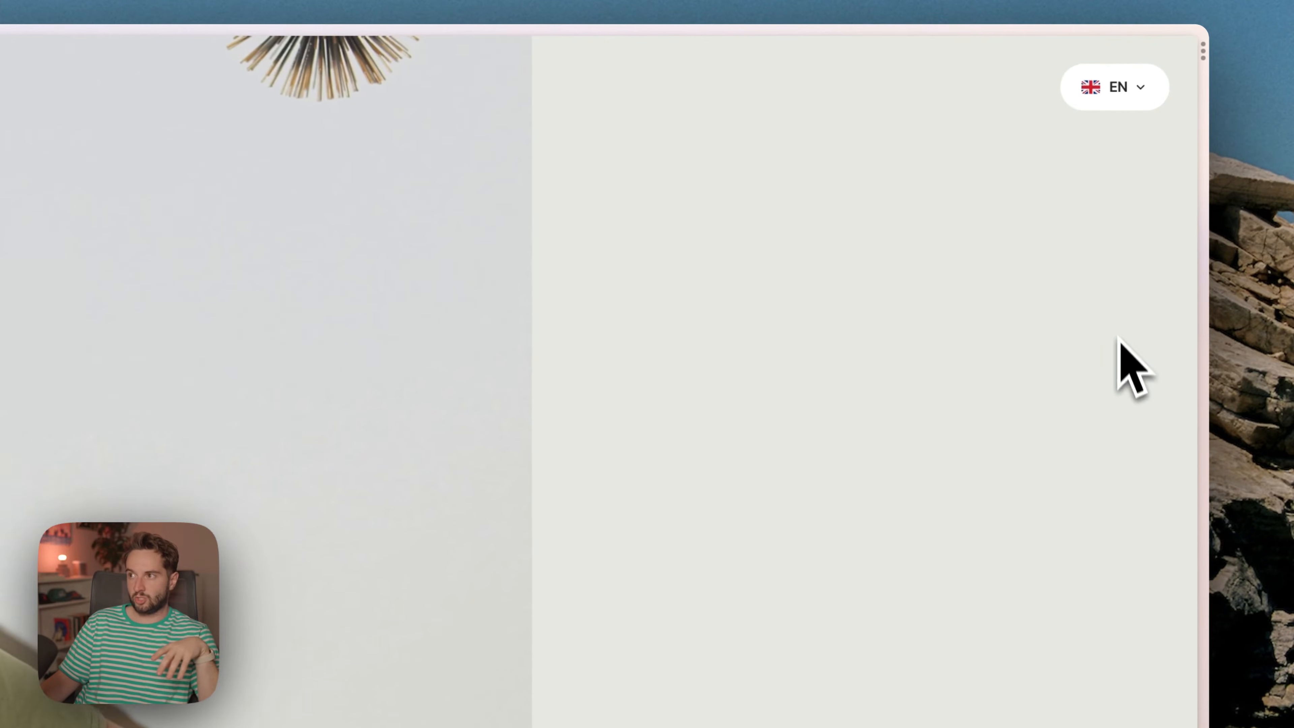
# Switch the previewed site to French, then view the Spanish locale's translations in the Localization table.
pyautogui.click(1114, 87)
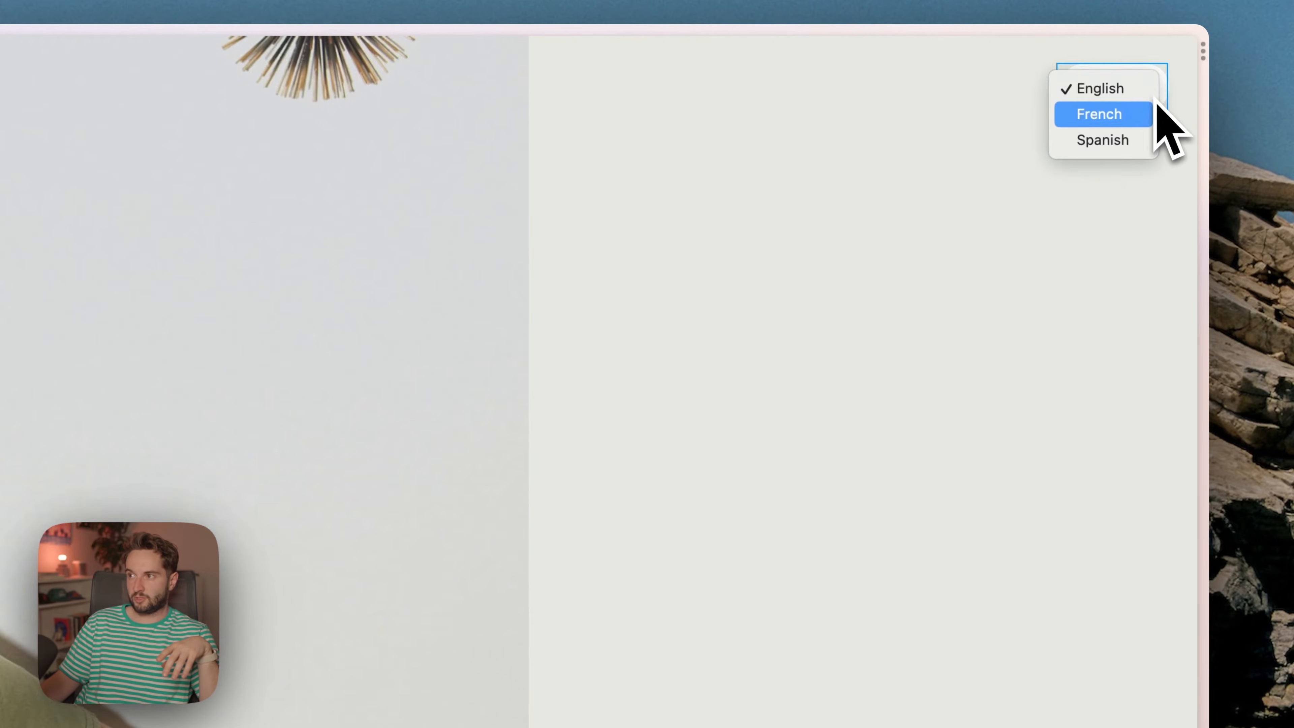
pyautogui.click(1098, 114)
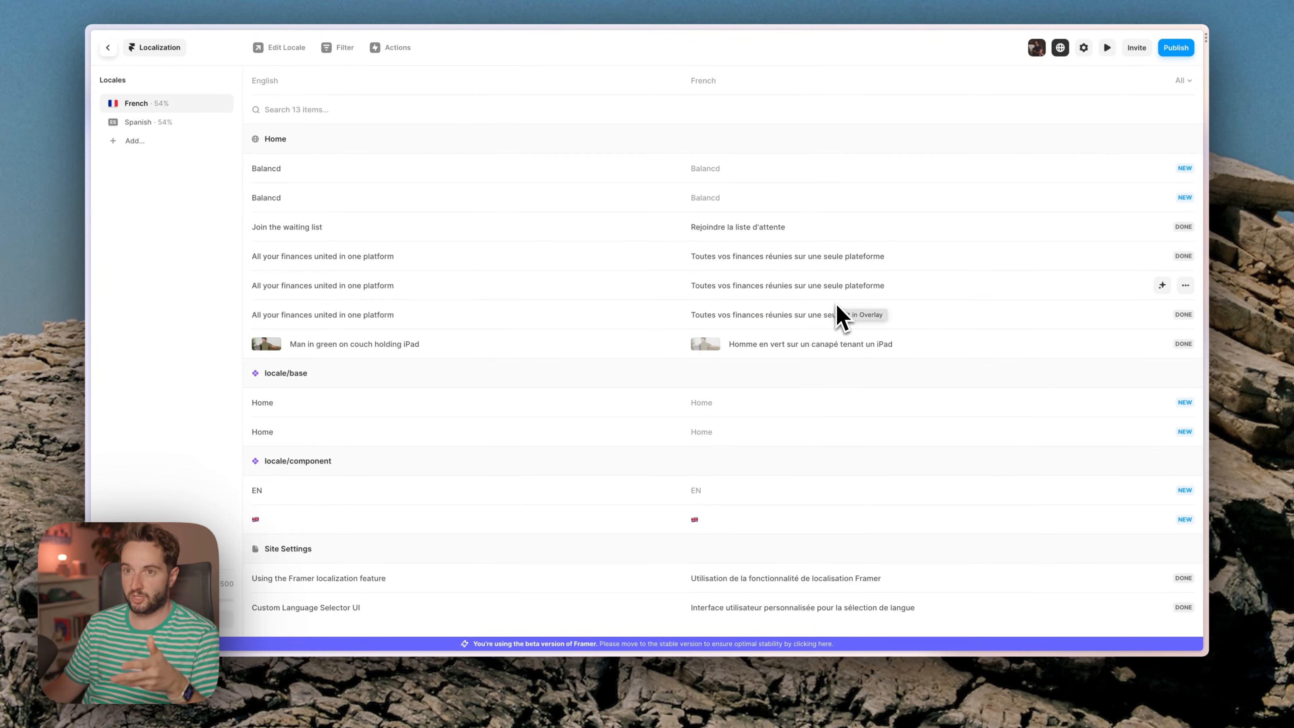
pyautogui.click(138, 121)
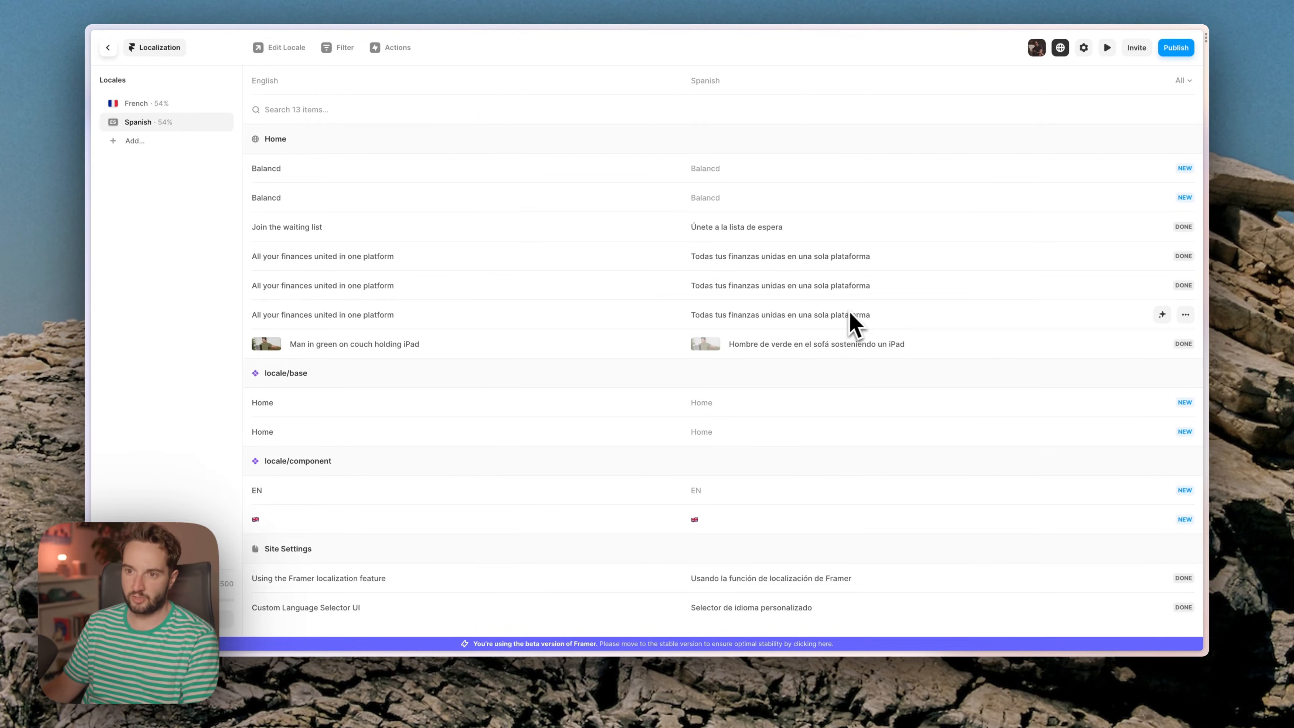
# Inspect the base component's Landing and Hover variants and the flag container.
pyautogui.click(107, 48)
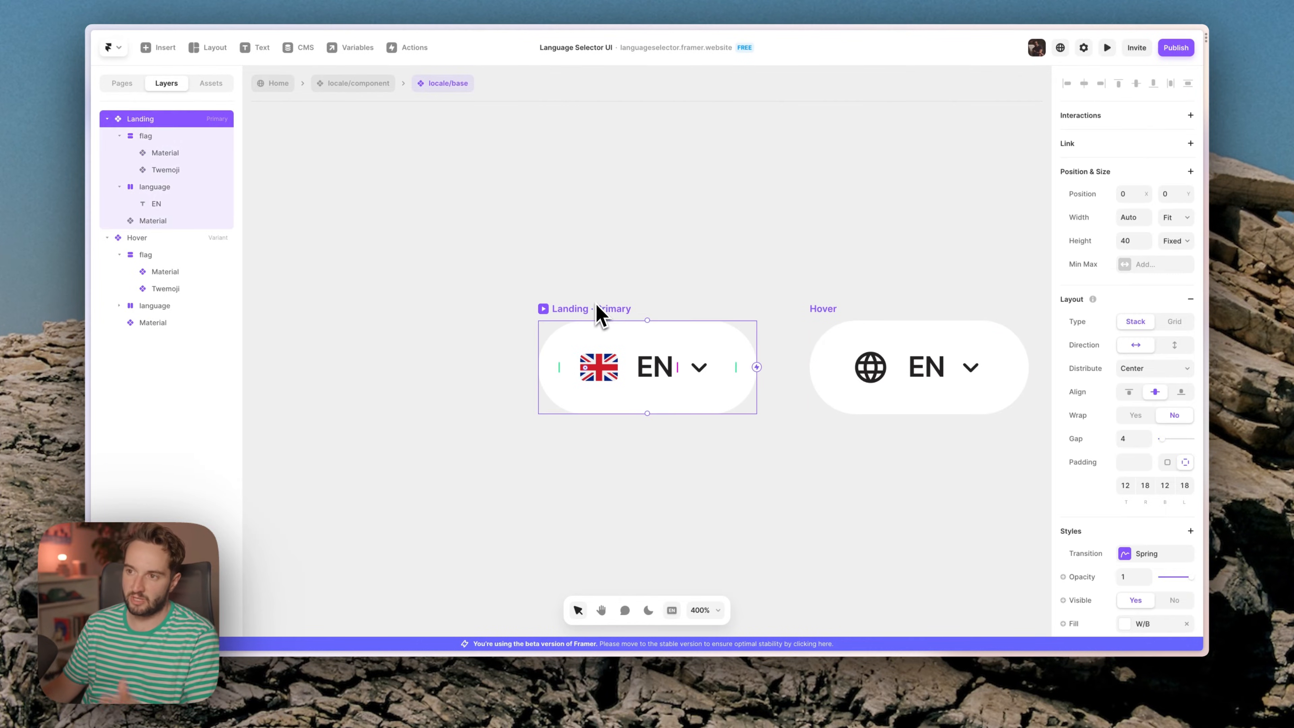
pyautogui.moveTo(672, 318)
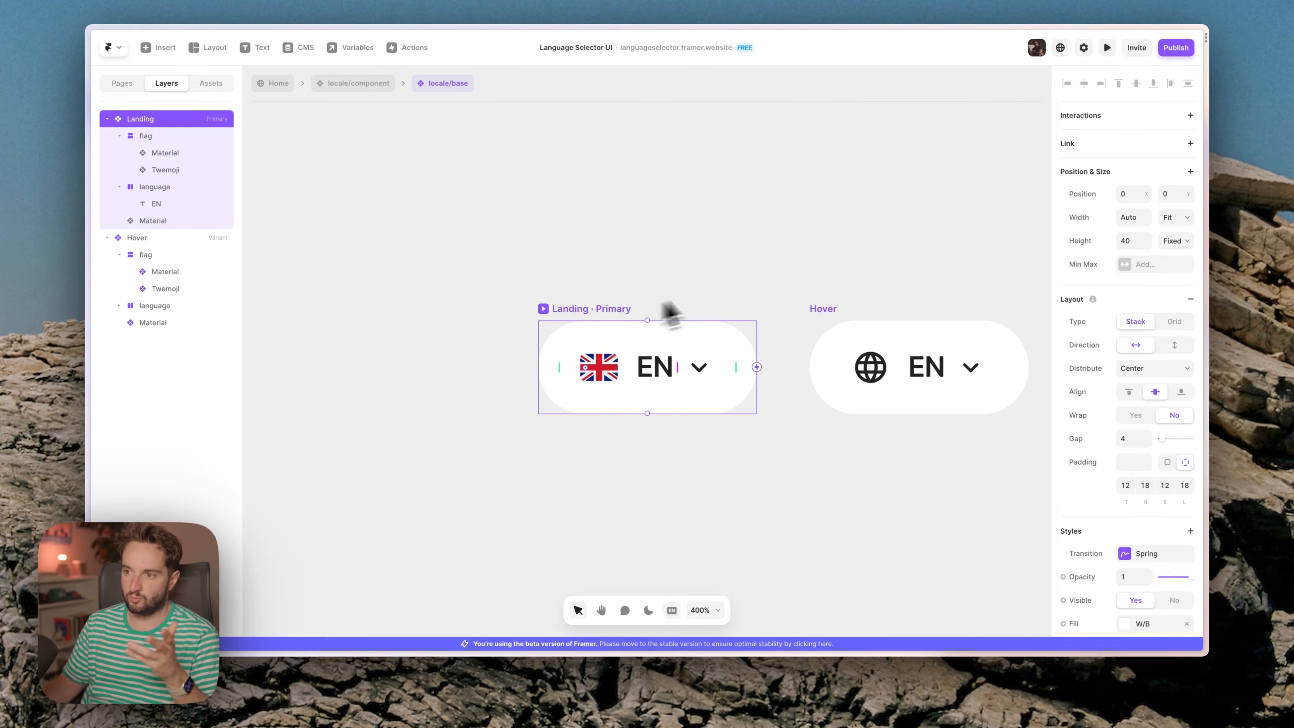
pyautogui.click(919, 367)
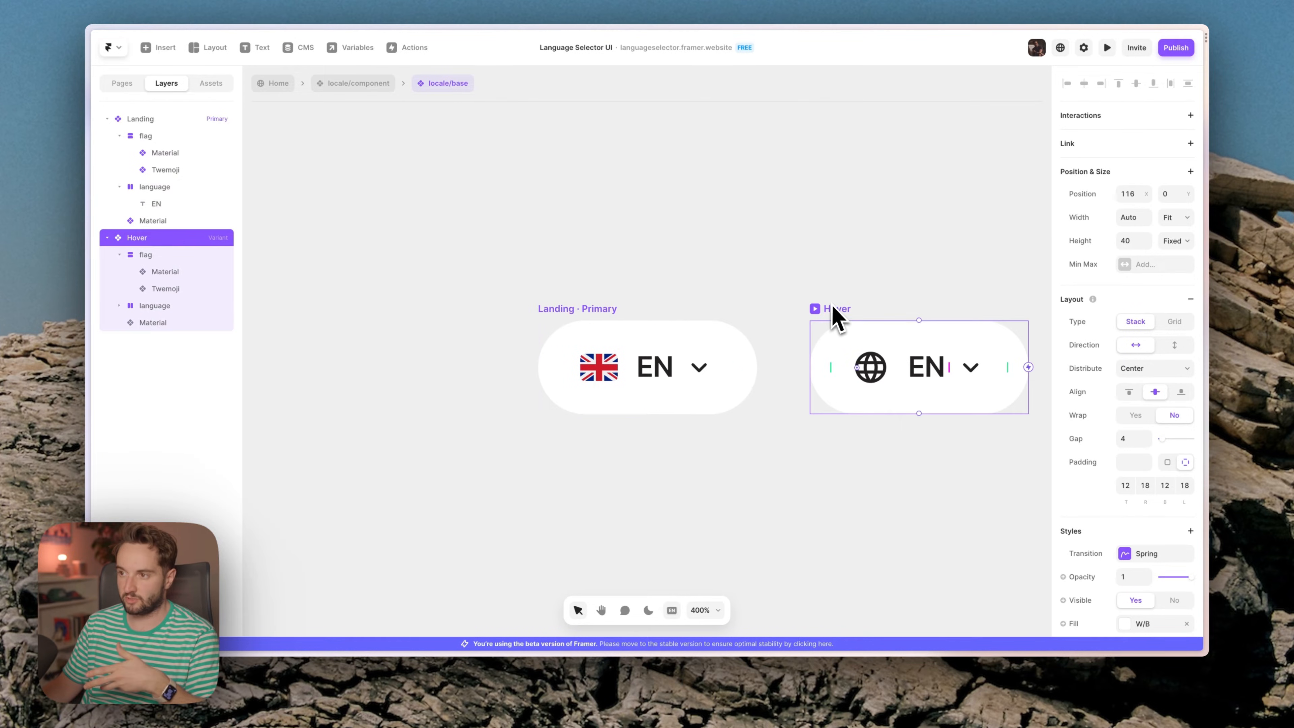
pyautogui.moveTo(821, 305)
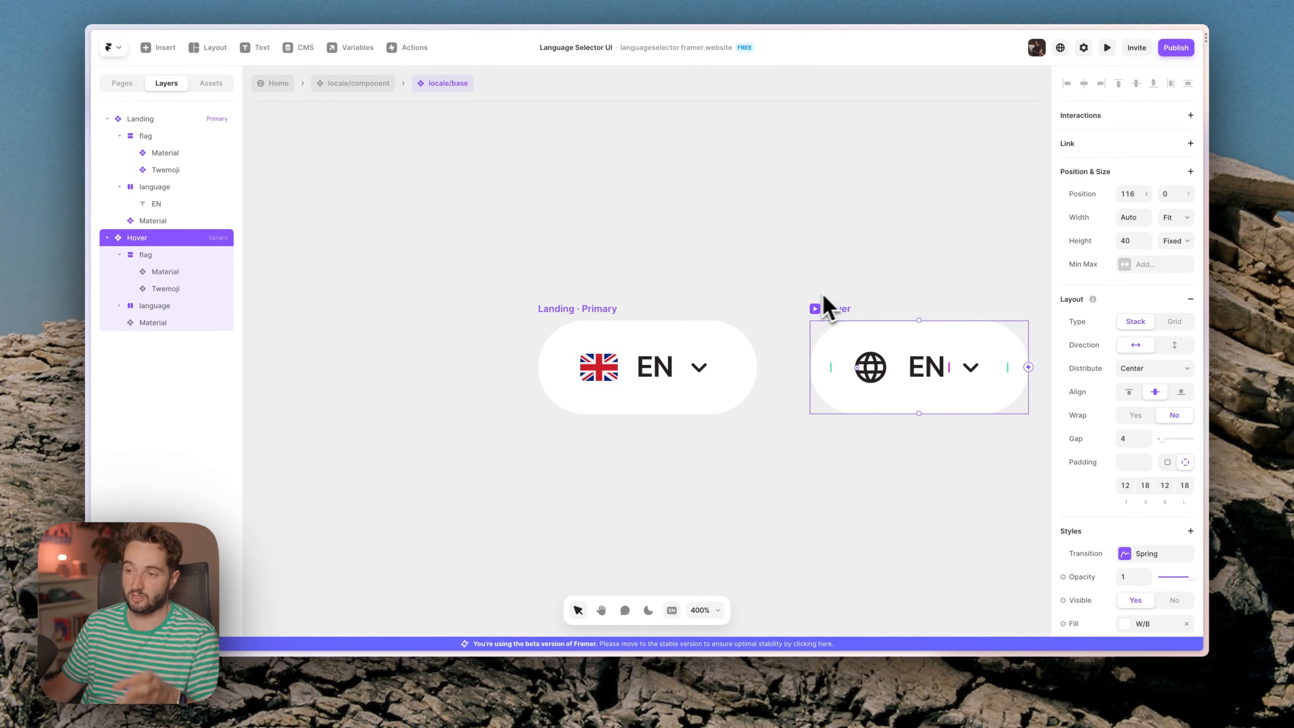
pyautogui.click(646, 365)
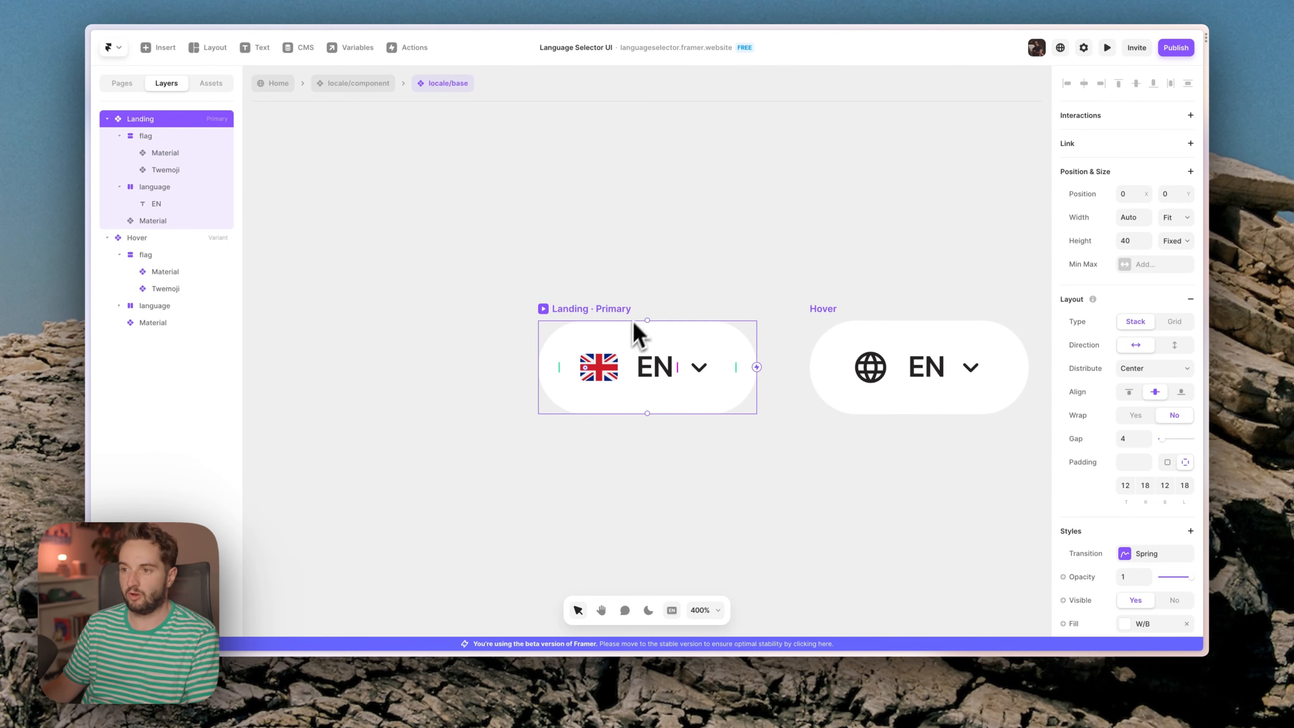
pyautogui.click(145, 136)
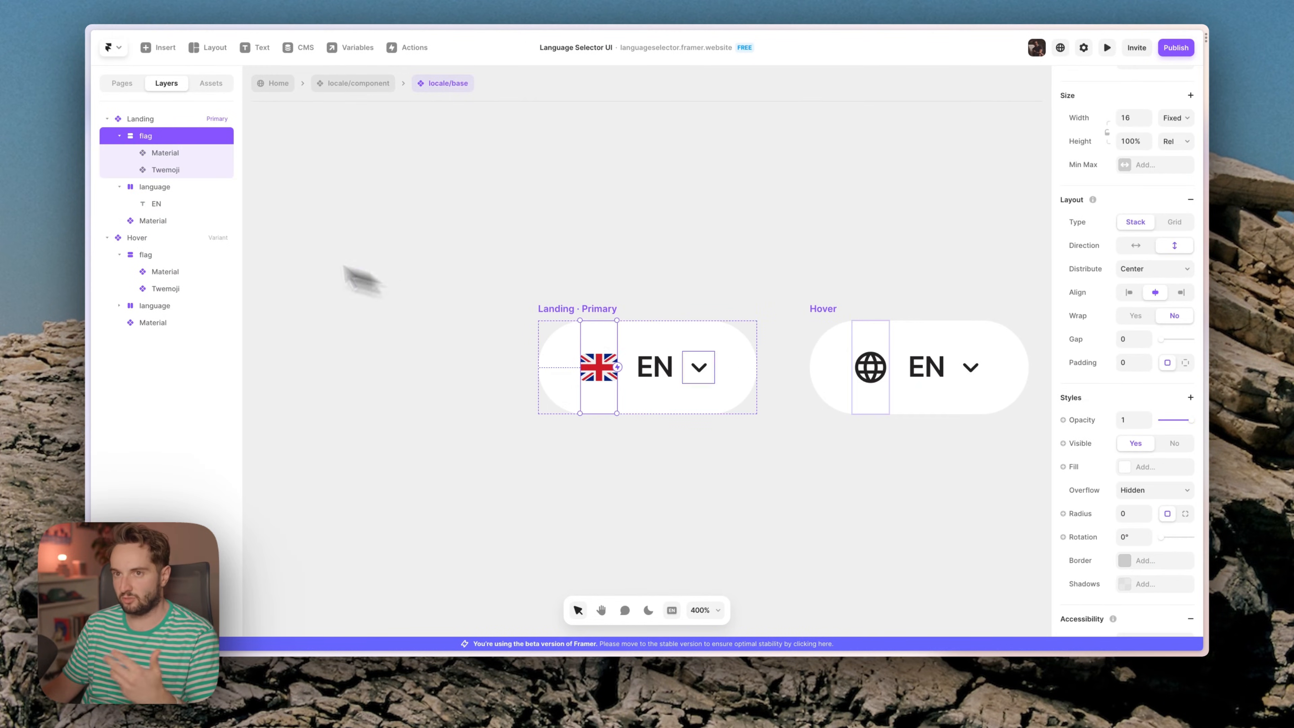
# Select the Twemoji flag and EN label layers to check their Flag and Language property bindings.
pyautogui.click(165, 170)
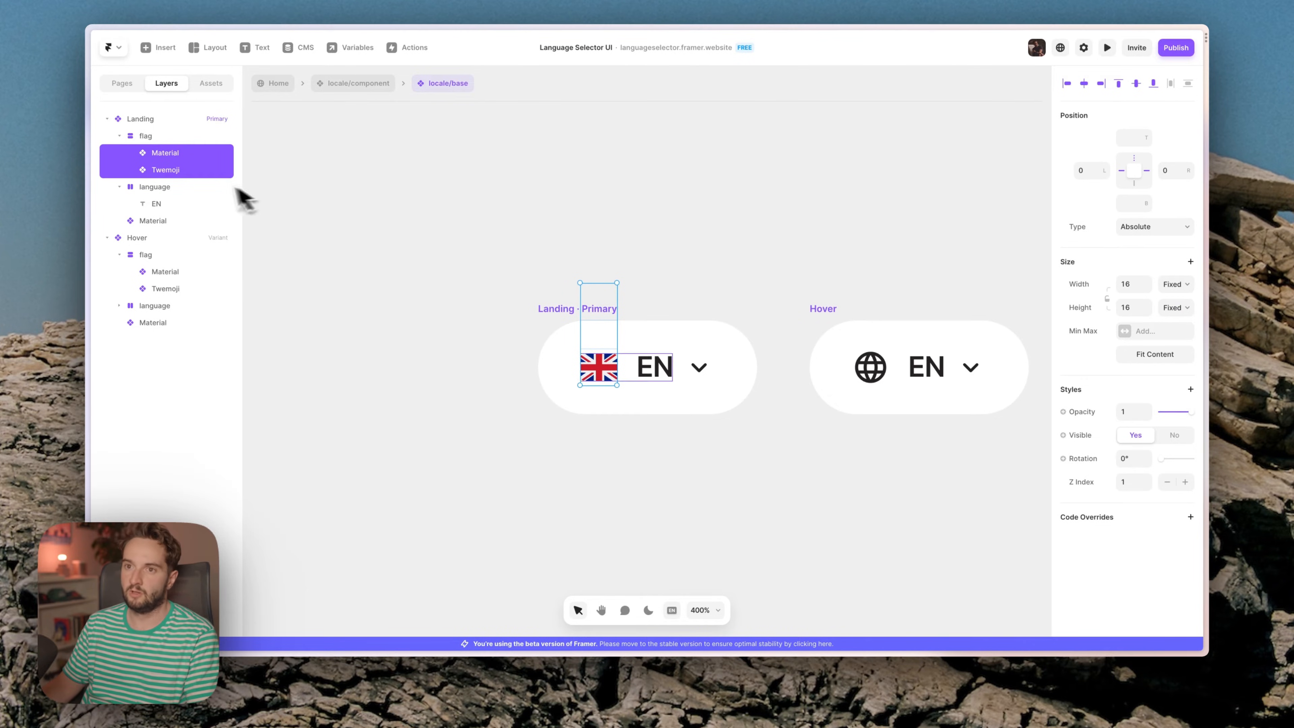
pyautogui.click(165, 169)
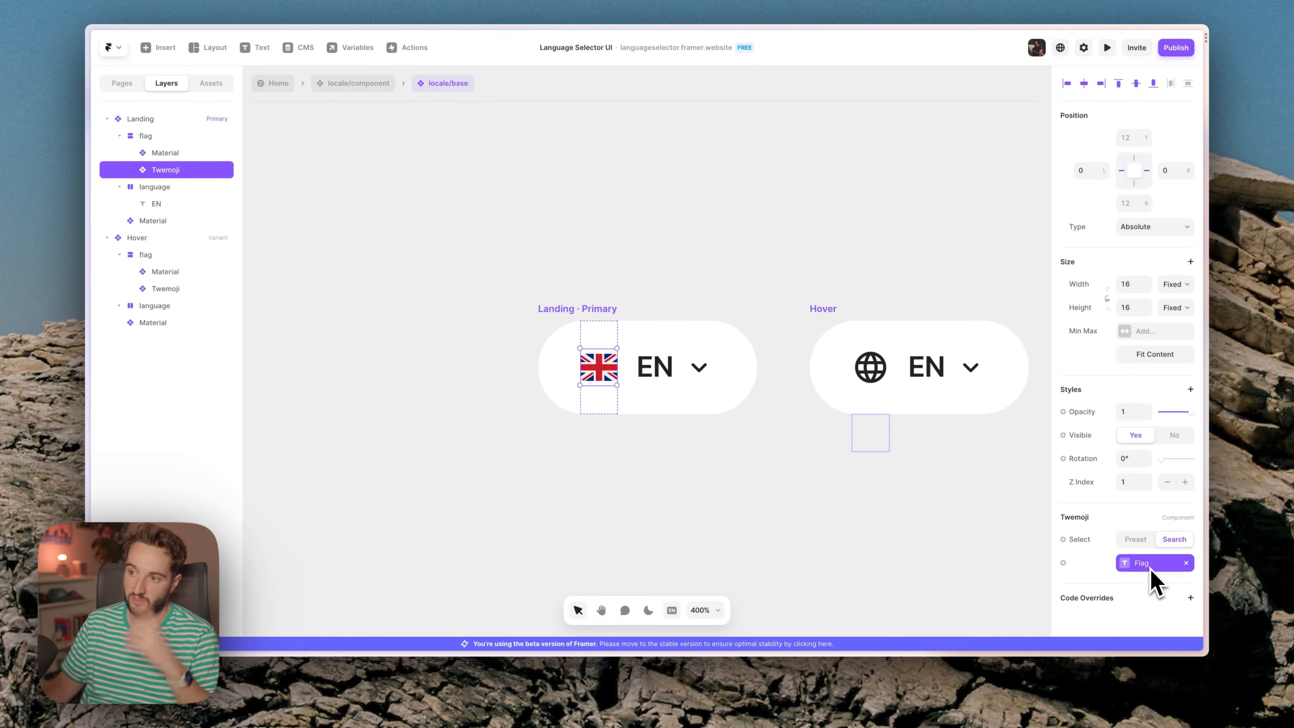
pyautogui.click(654, 367)
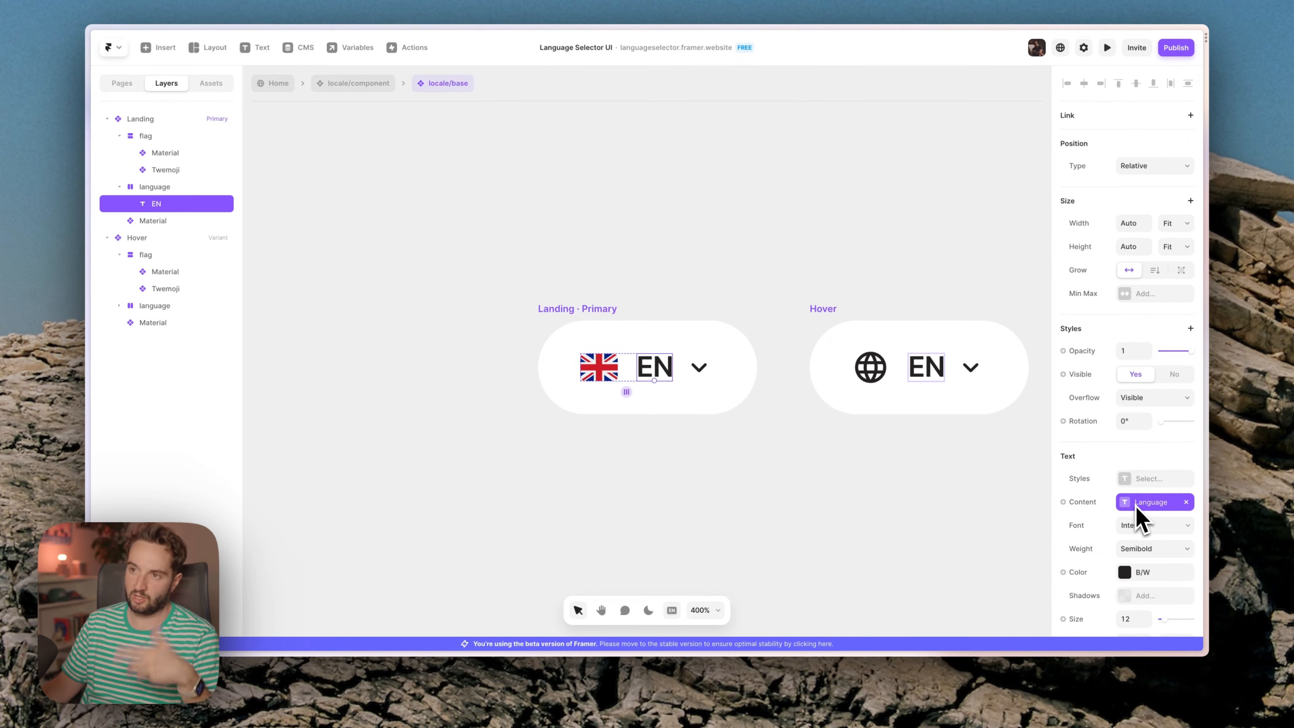
pyautogui.click(620, 244)
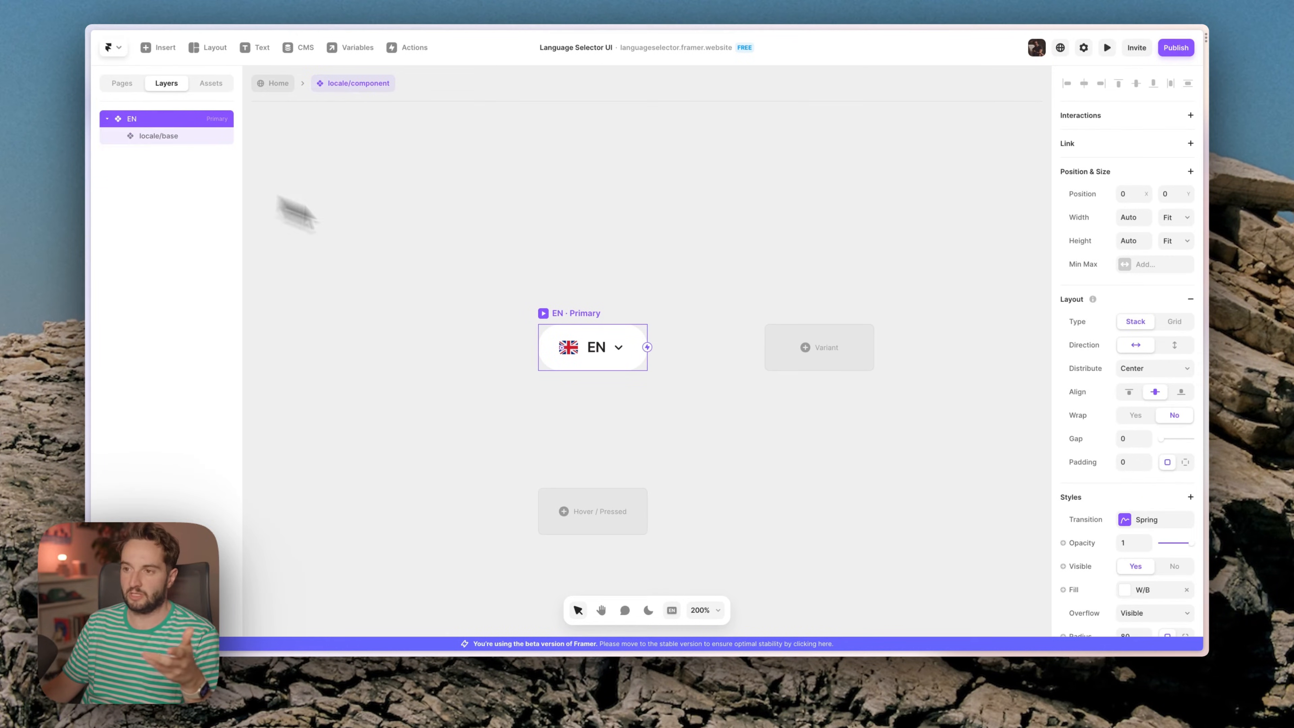
pyautogui.moveTo(570, 322)
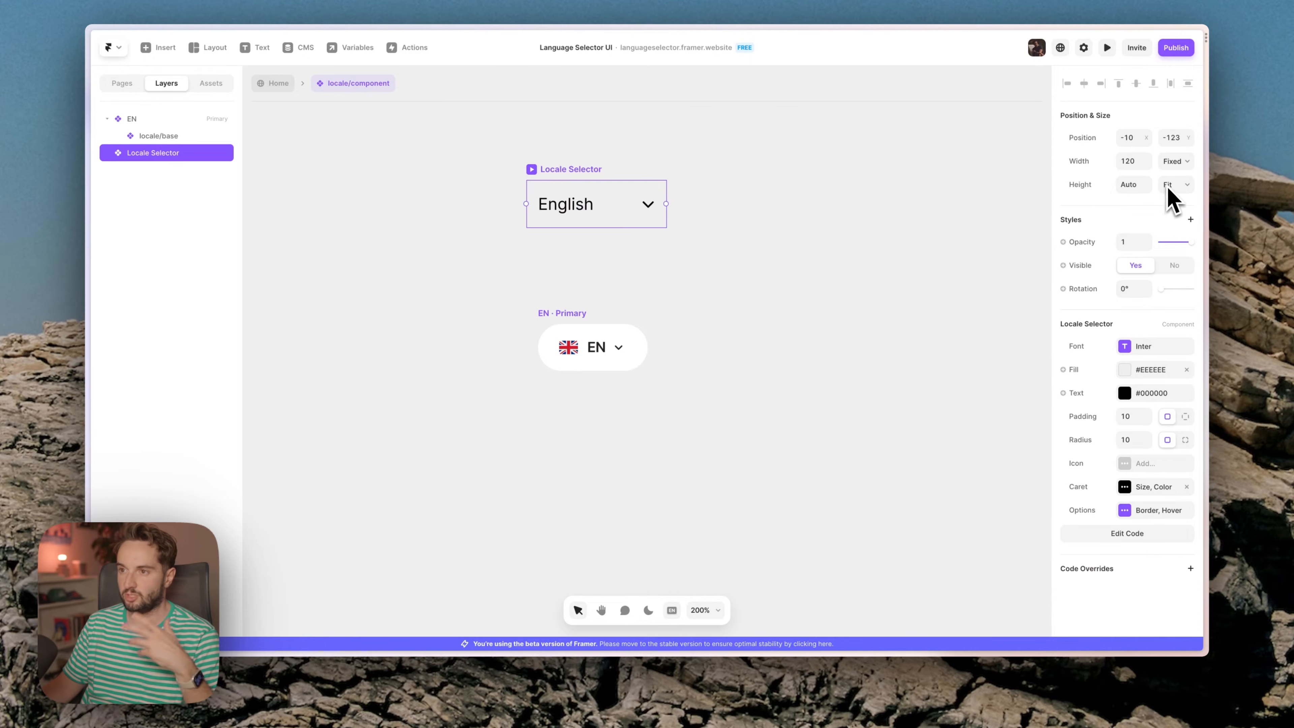
# Size the Locale Selector to fit-content height, then relative width and 100% height of its parent.
pyautogui.click(1187, 368)
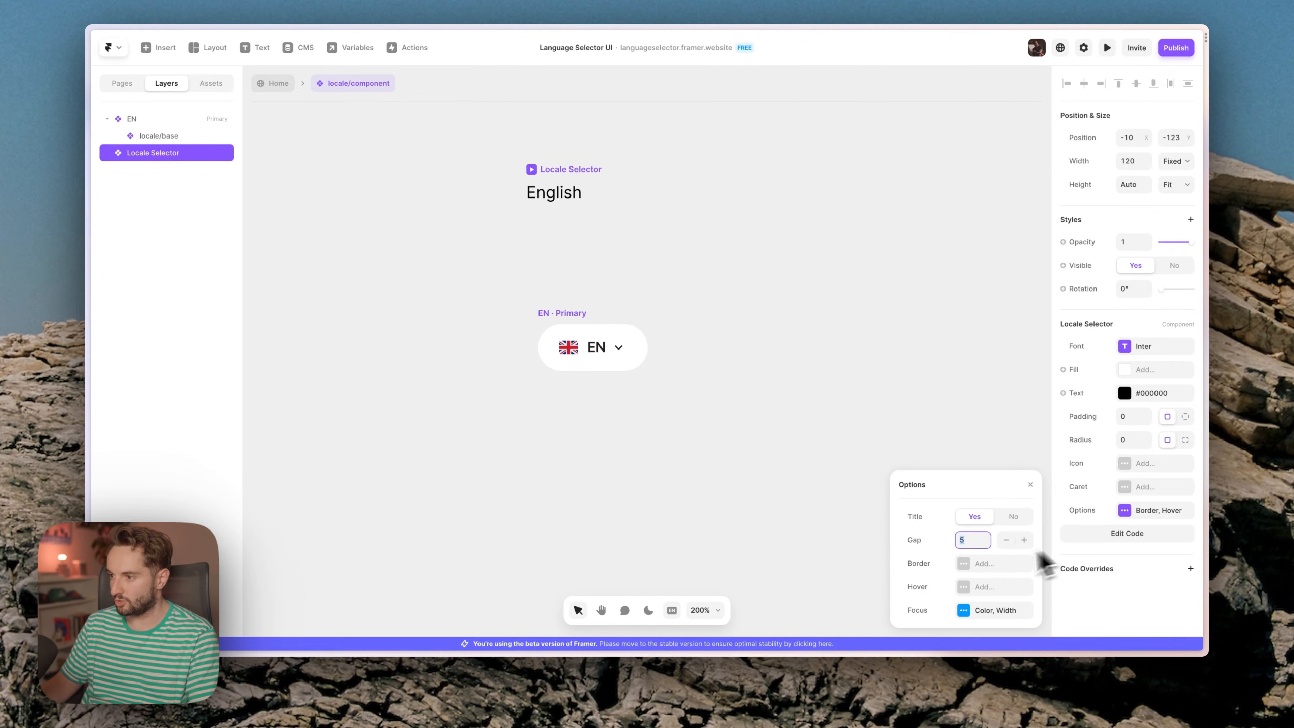
pyautogui.click(1013, 516)
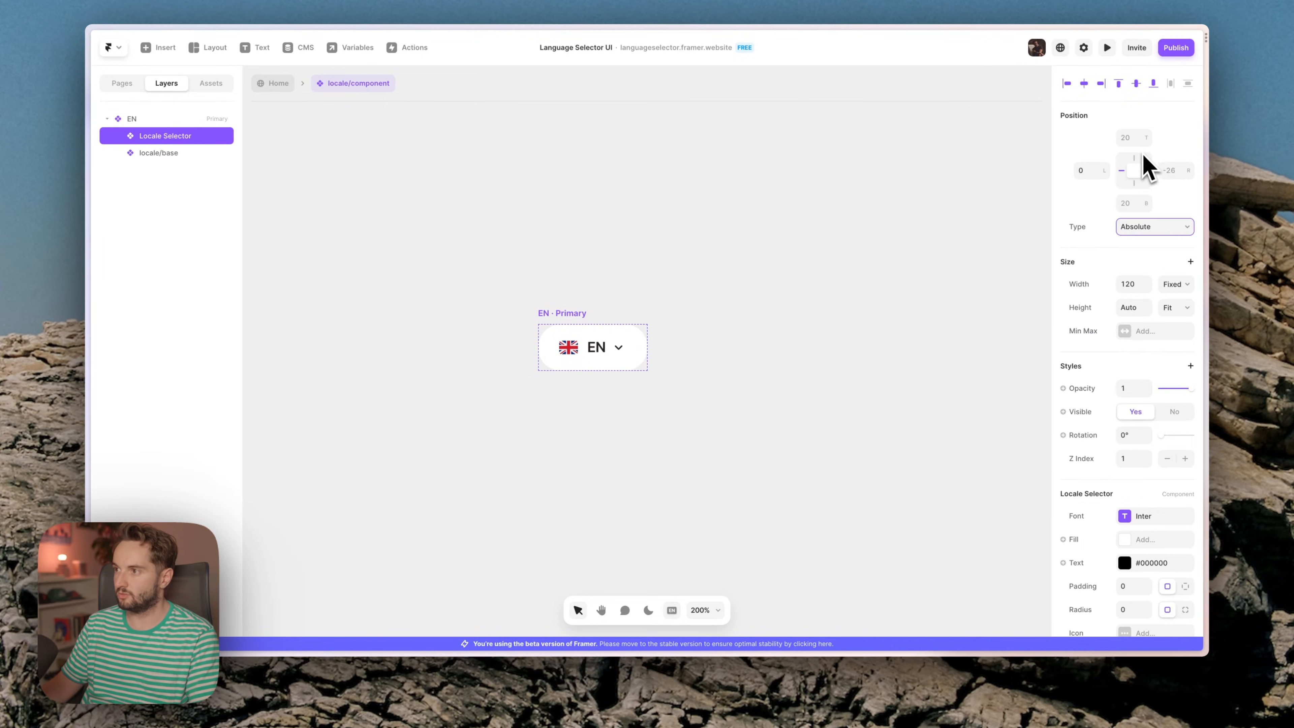
pyautogui.click(1176, 283)
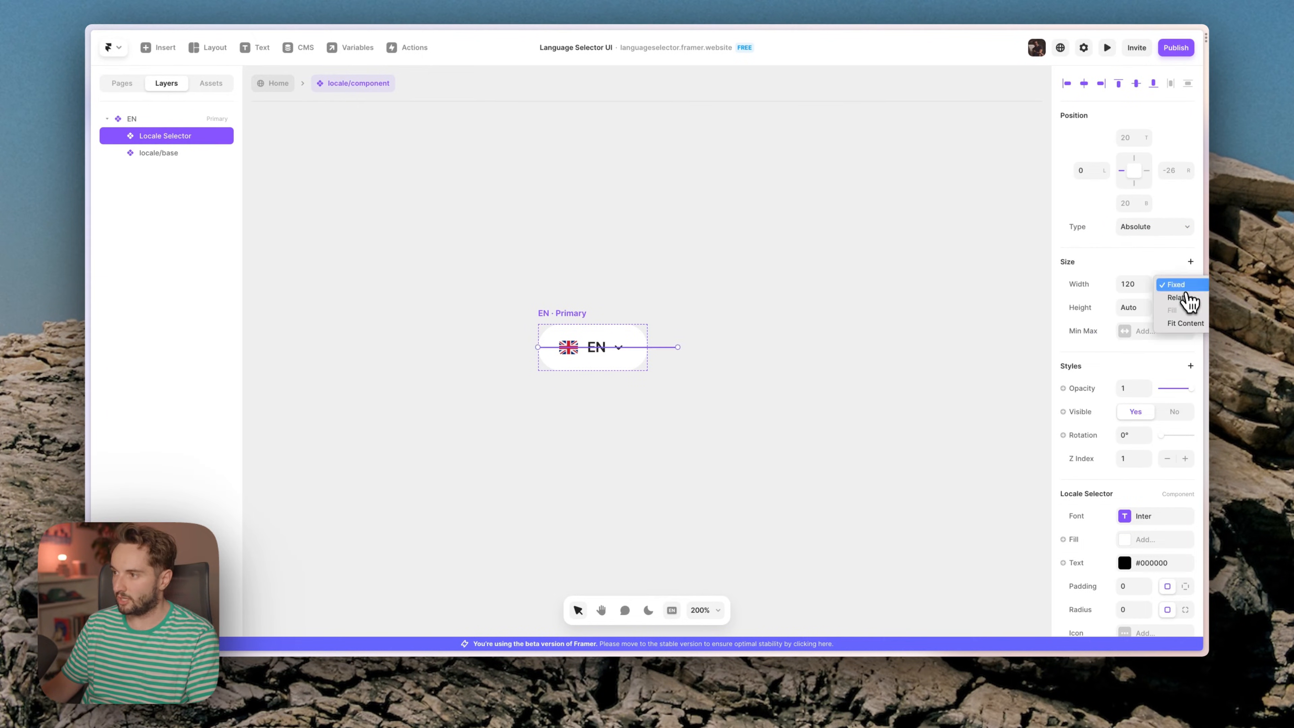
pyautogui.click(1185, 322)
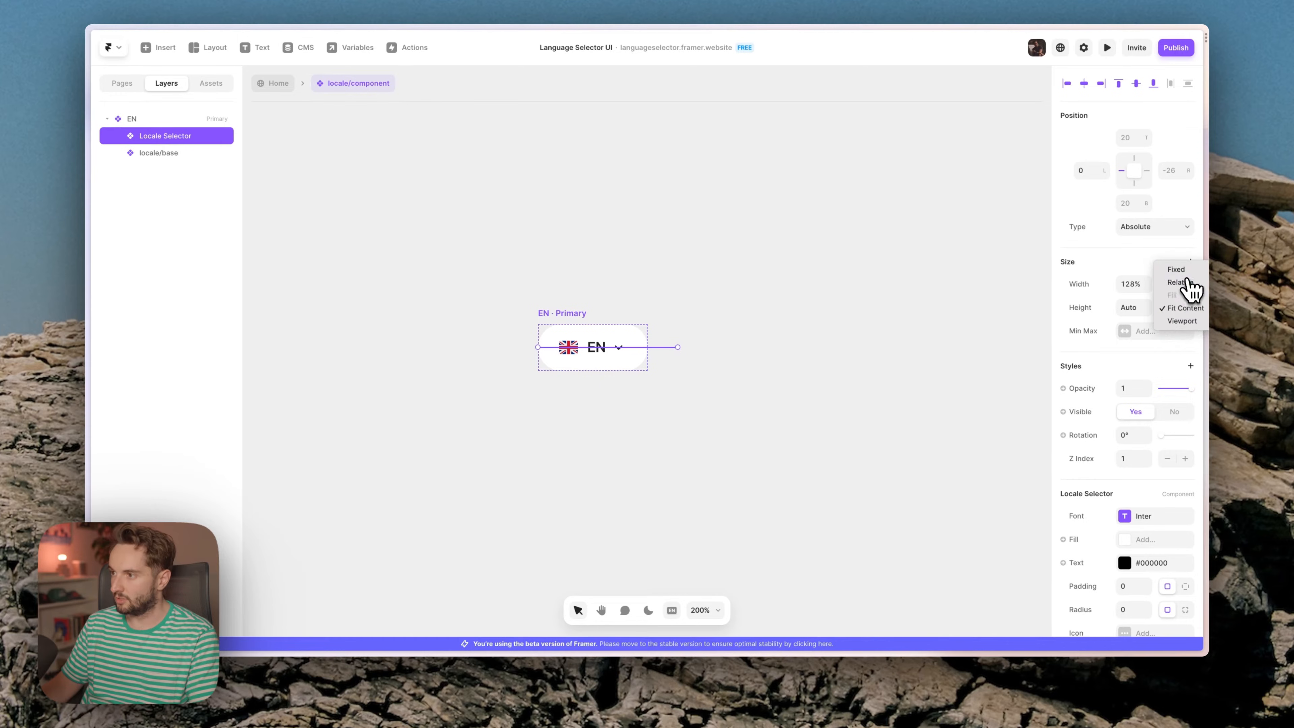
pyautogui.click(1177, 282)
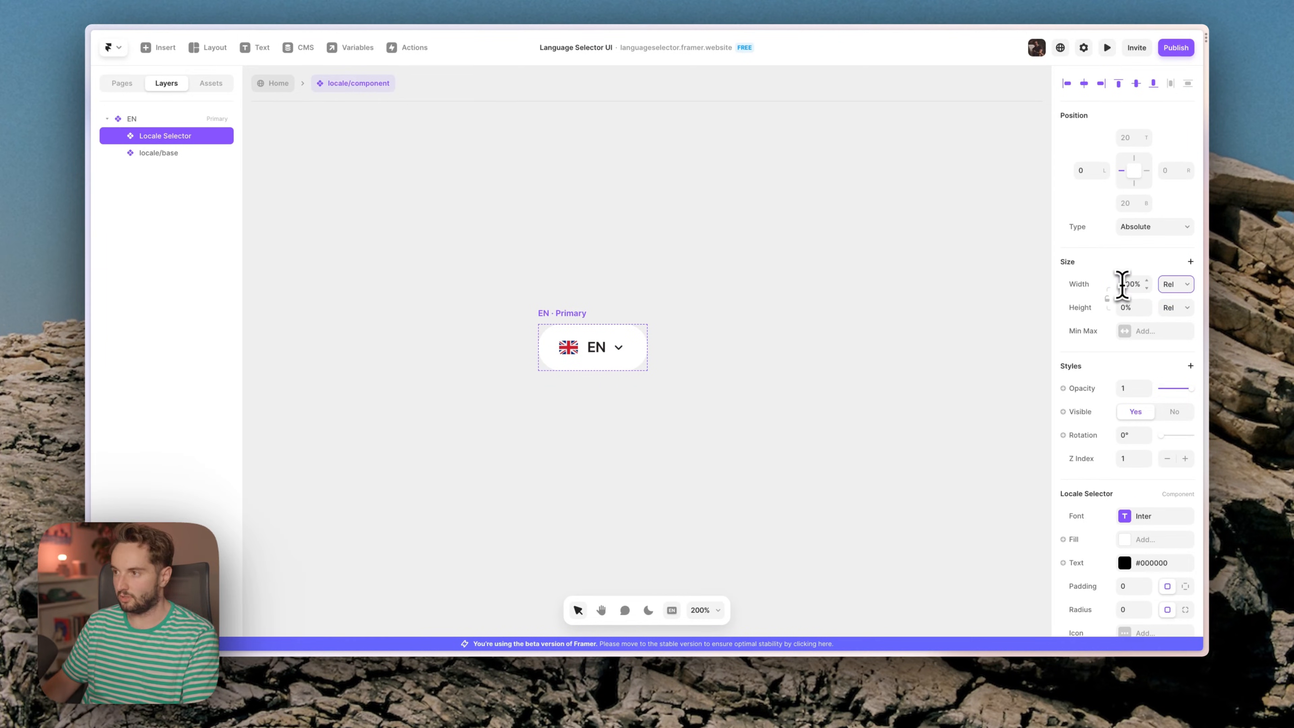
pyautogui.write('100%')
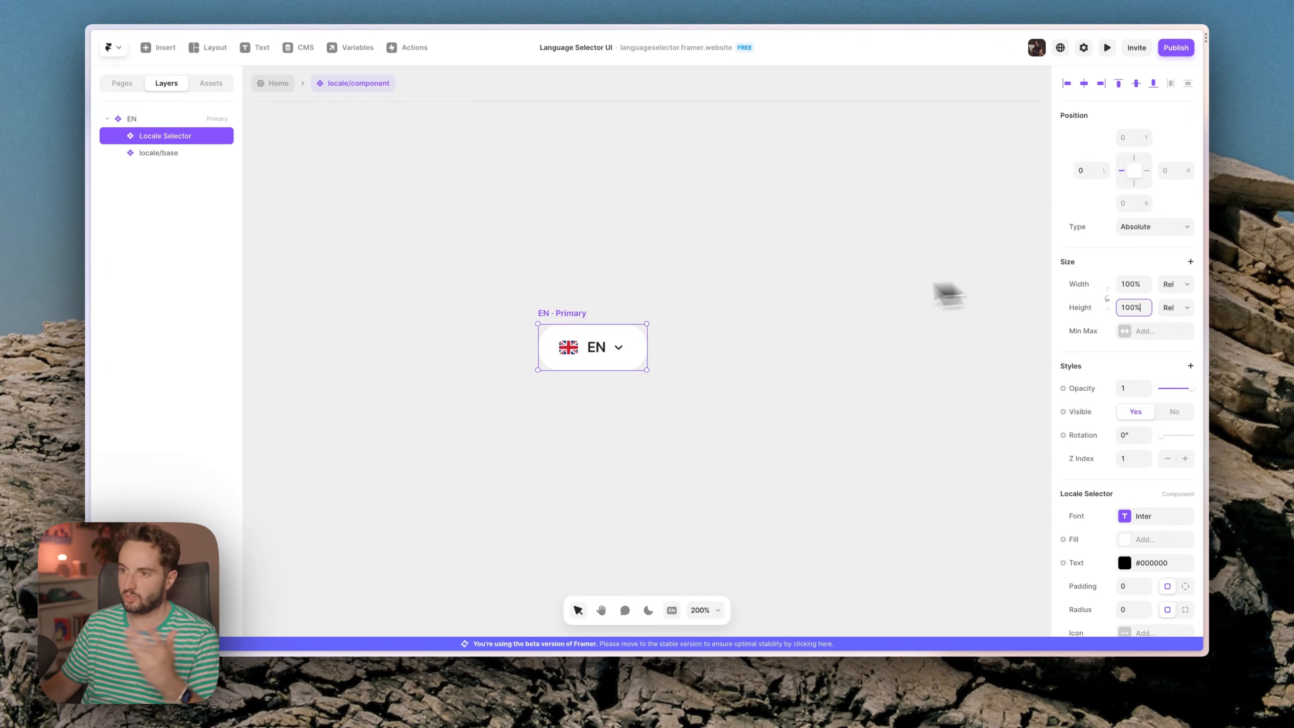
# Raise the Locale Selector's Z Index to 2 so it sits above the base layer.
pyautogui.scroll(-3)
pyautogui.write('2')
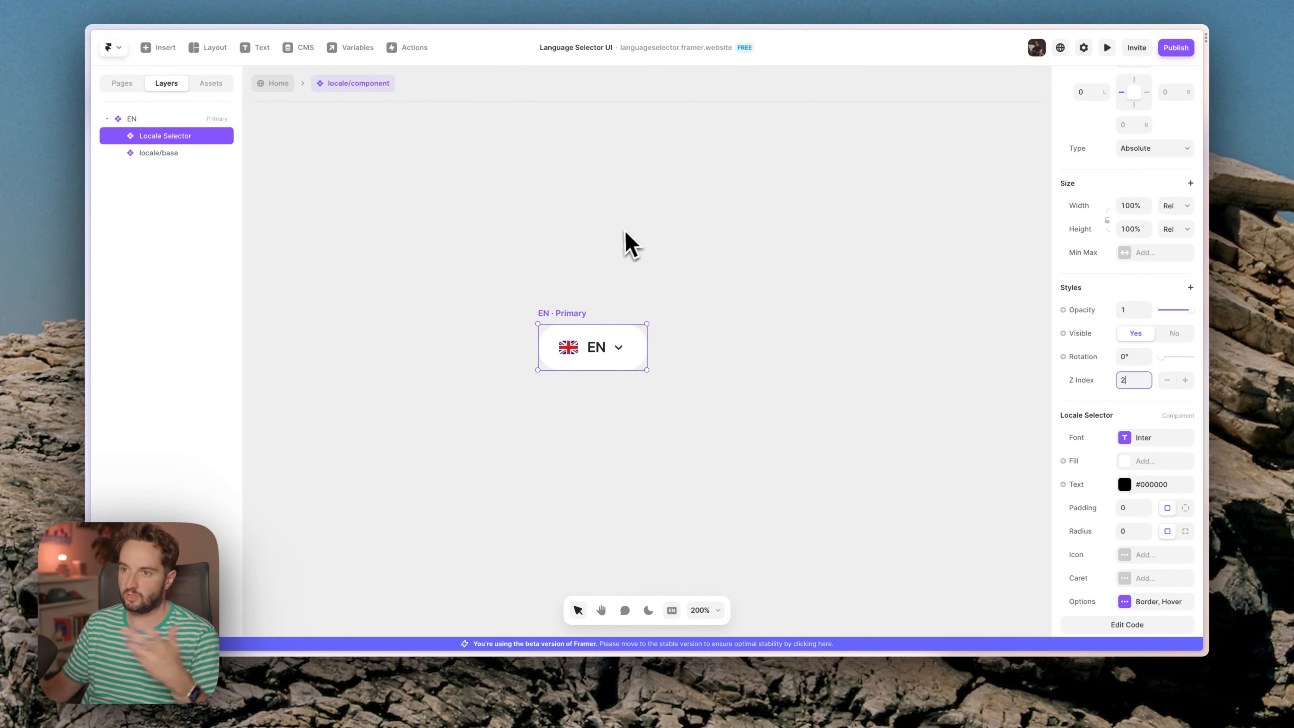
pyautogui.click(569, 290)
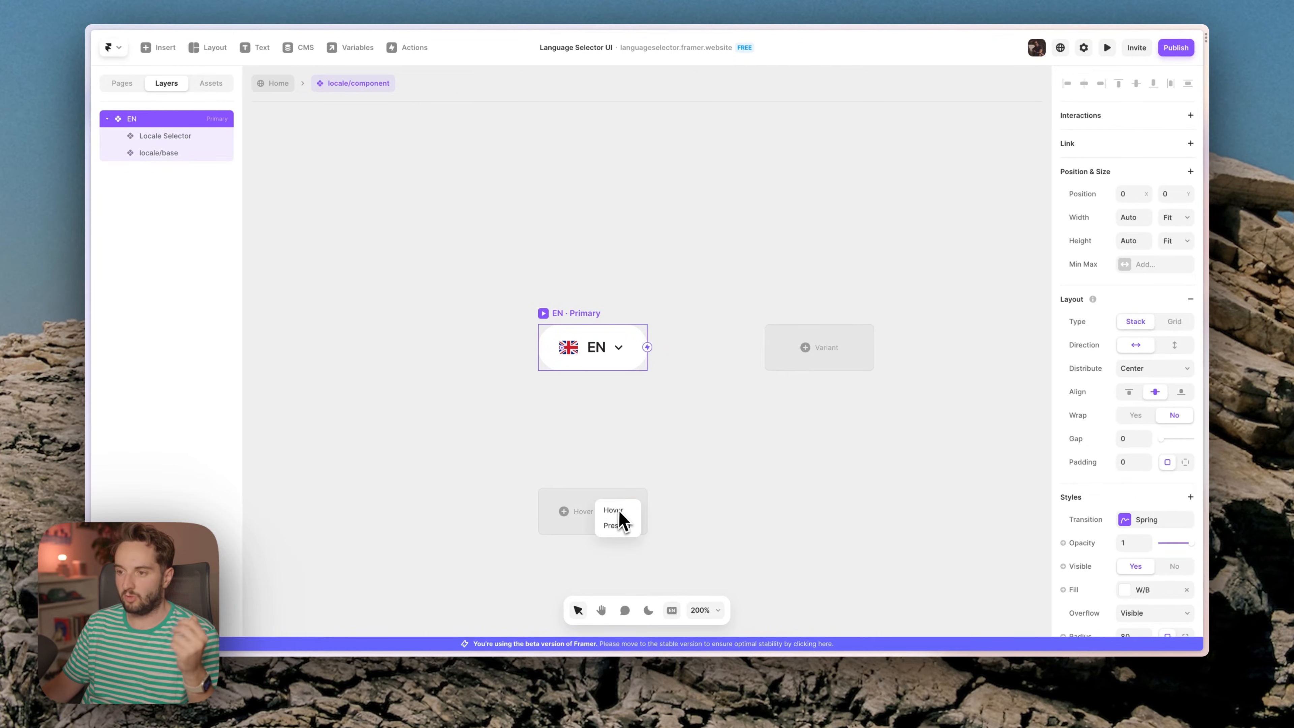
# Add an EN Hover state and set its base component's Variant to Hover to show the globe.
pyautogui.click(613, 510)
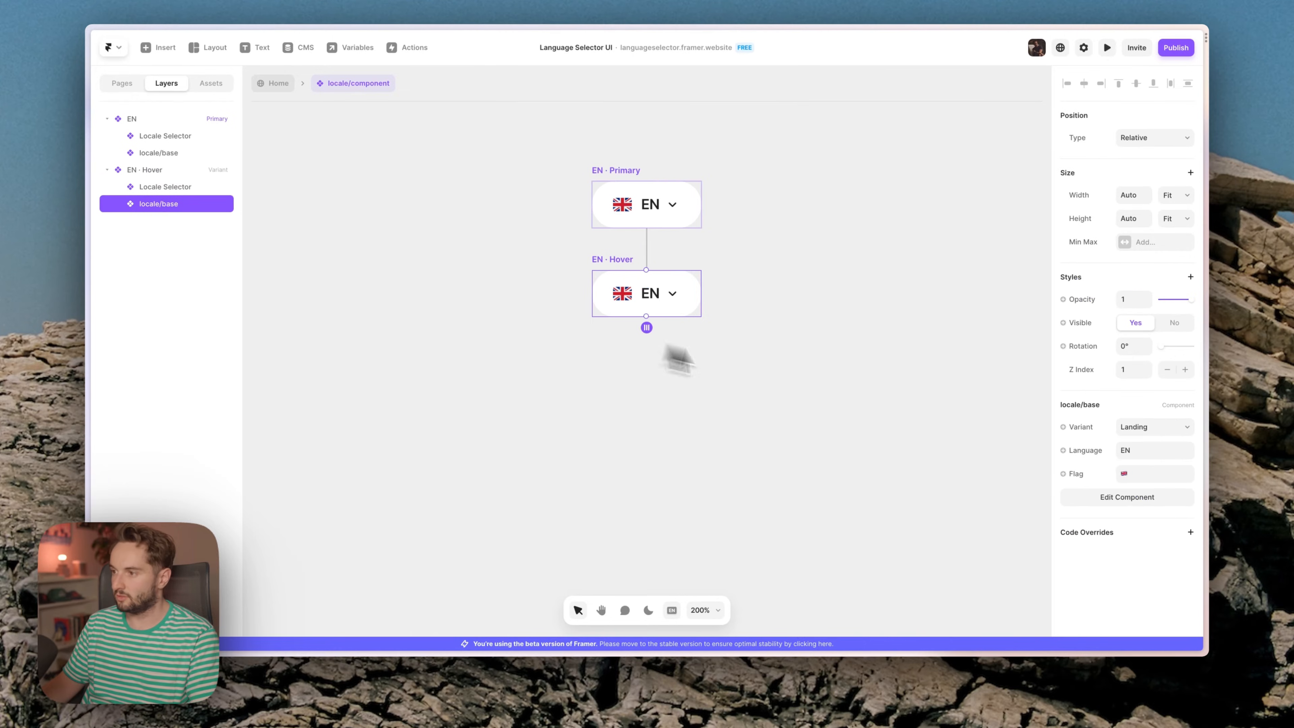
pyautogui.click(1154, 427)
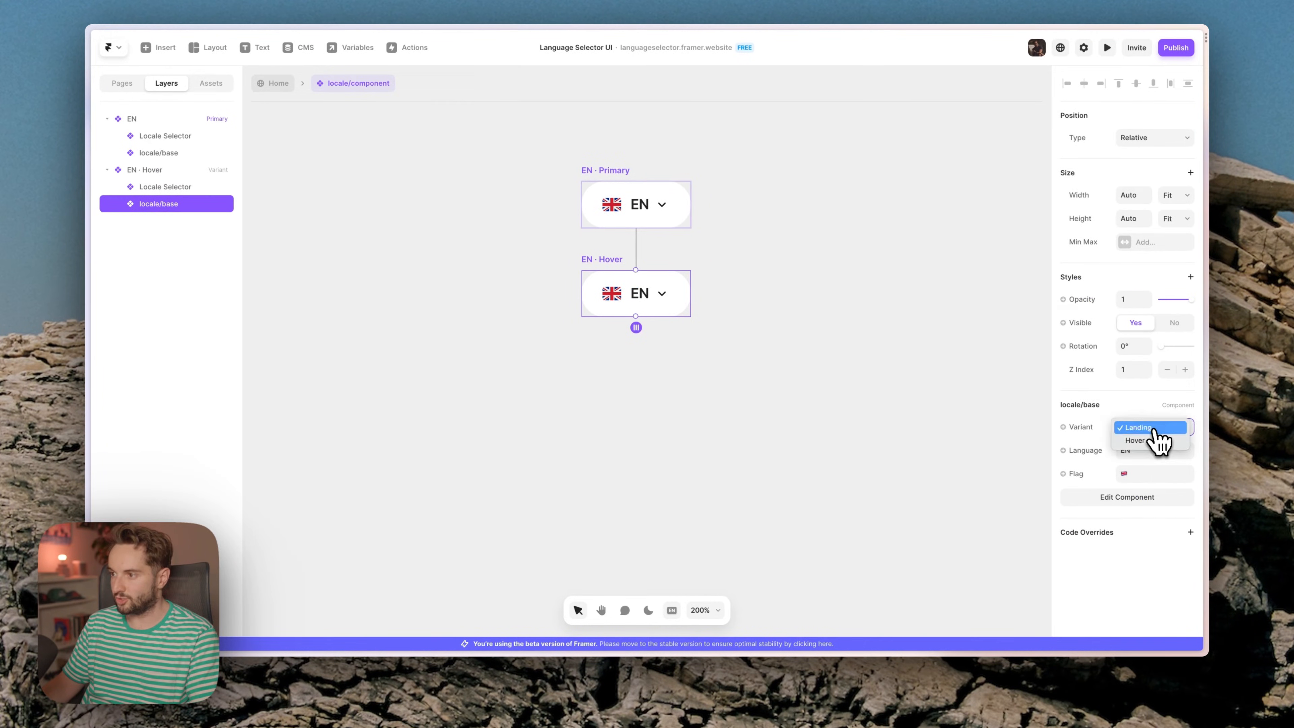
pyautogui.click(1137, 441)
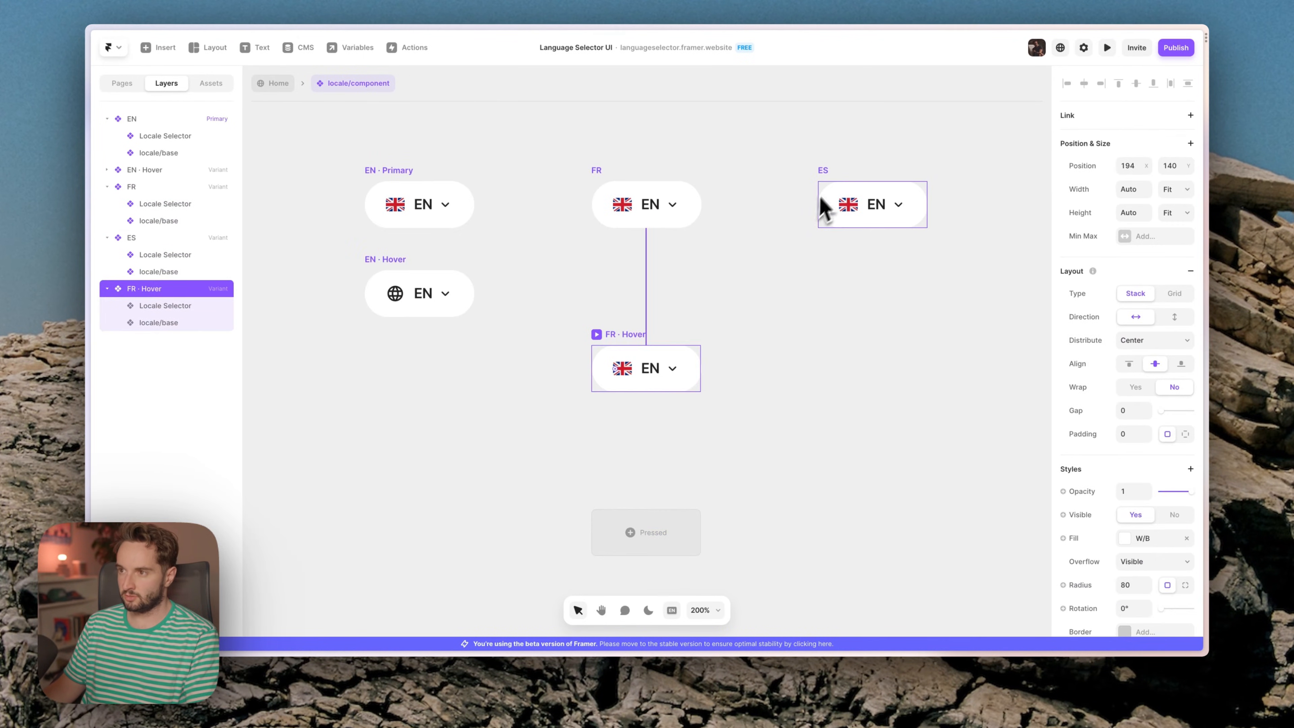
# Add an ES Hover variant and give the FR variant's base component the French flag.
pyautogui.click(871, 204)
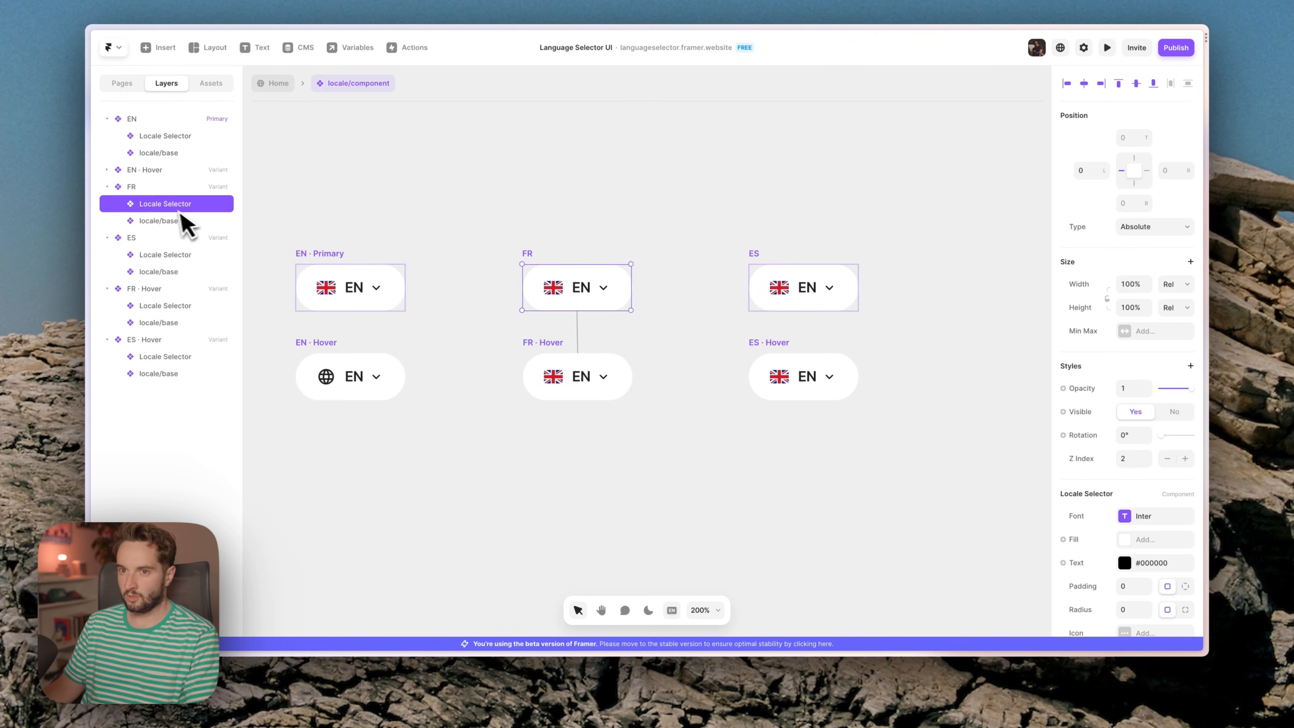
pyautogui.click(158, 220)
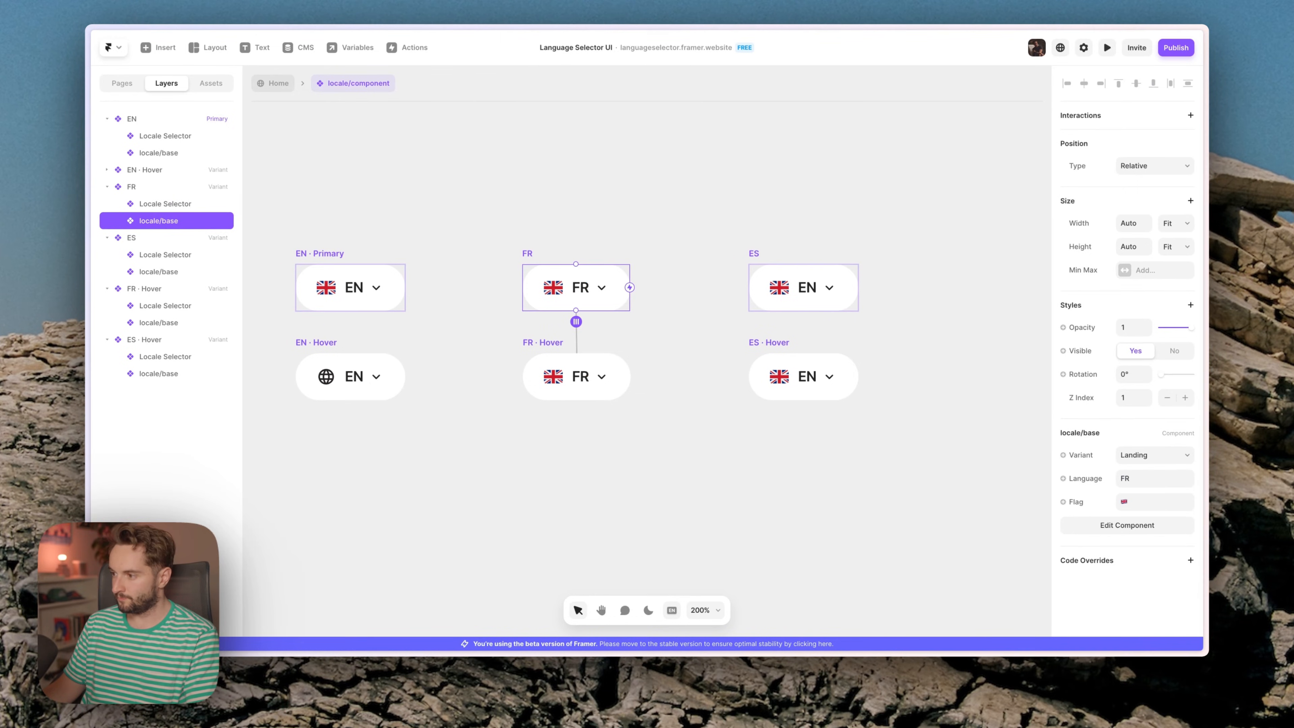
pyautogui.click(1155, 502)
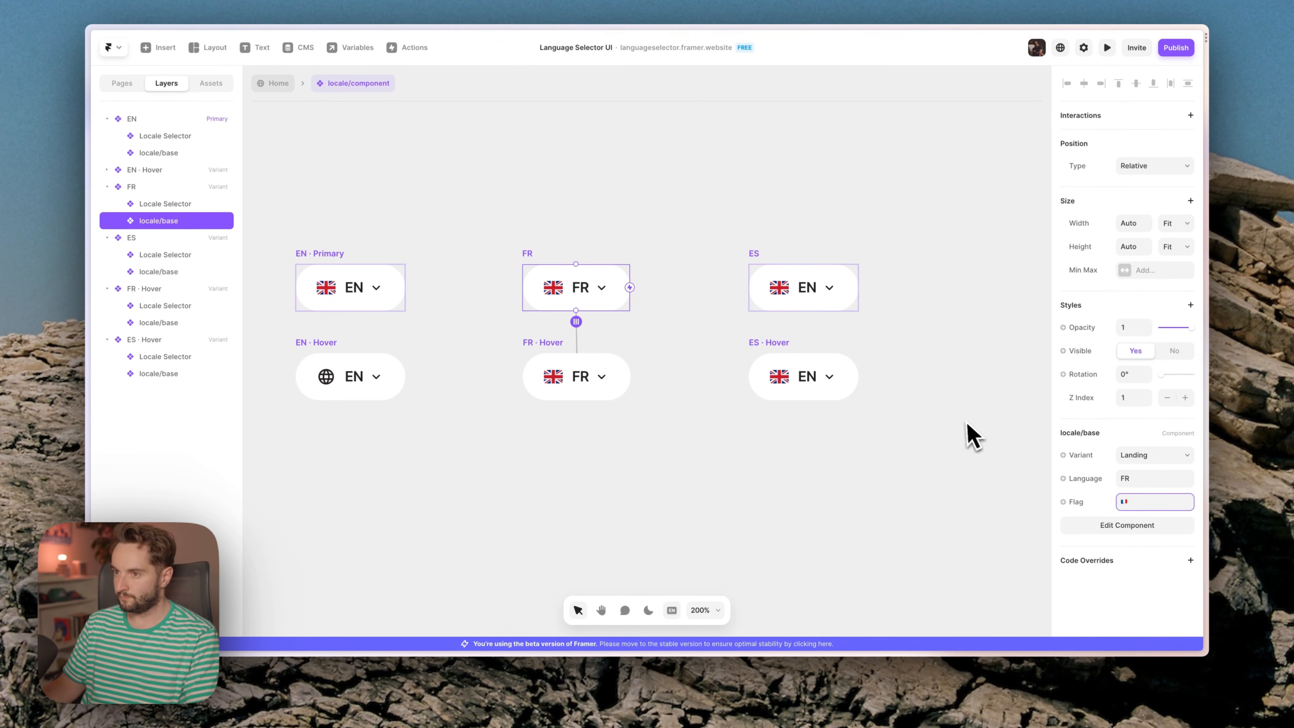
# Set the ES variant's base component Language label to 'ES'.
pyautogui.click(166, 255)
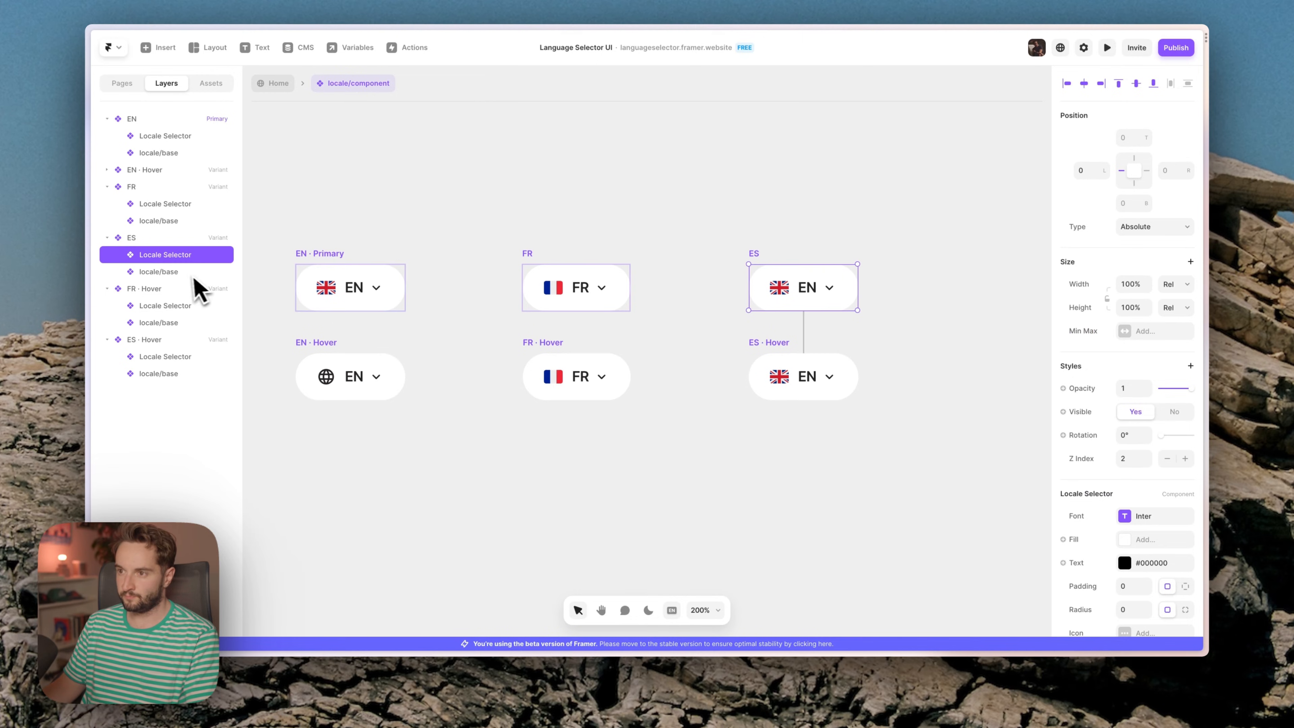
pyautogui.click(159, 272)
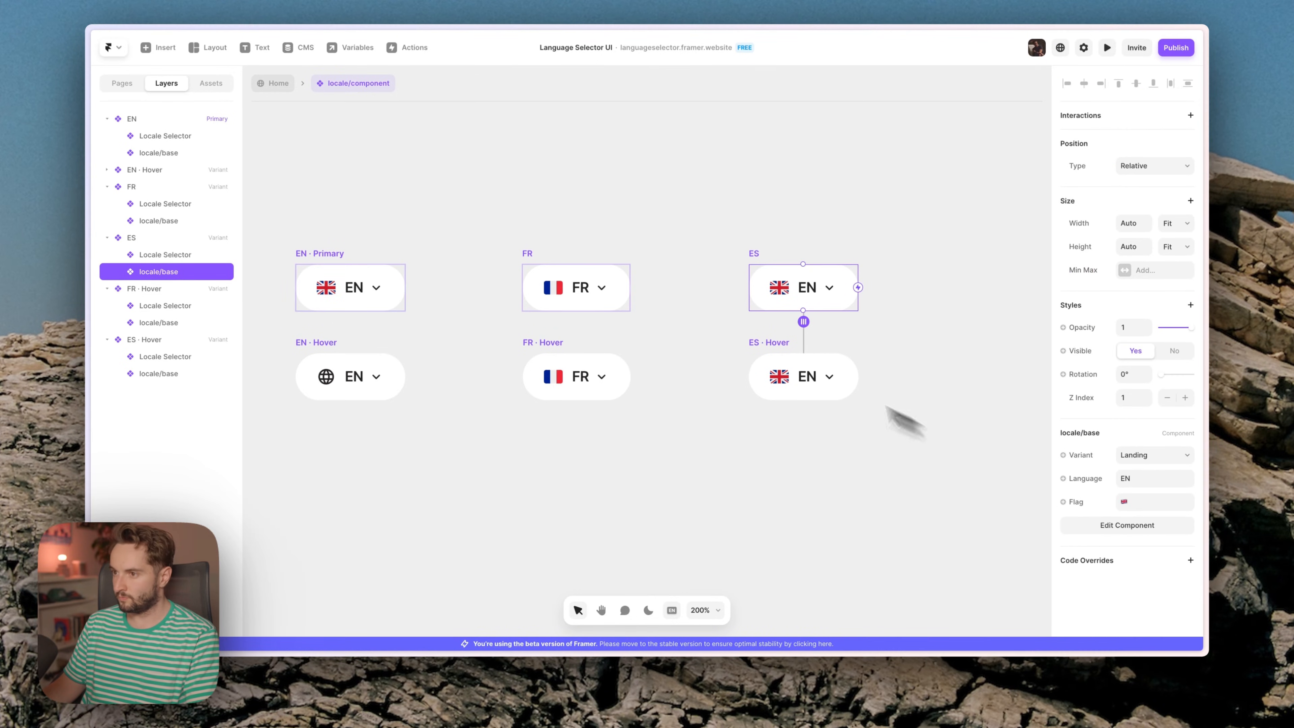
pyautogui.click(1154, 478)
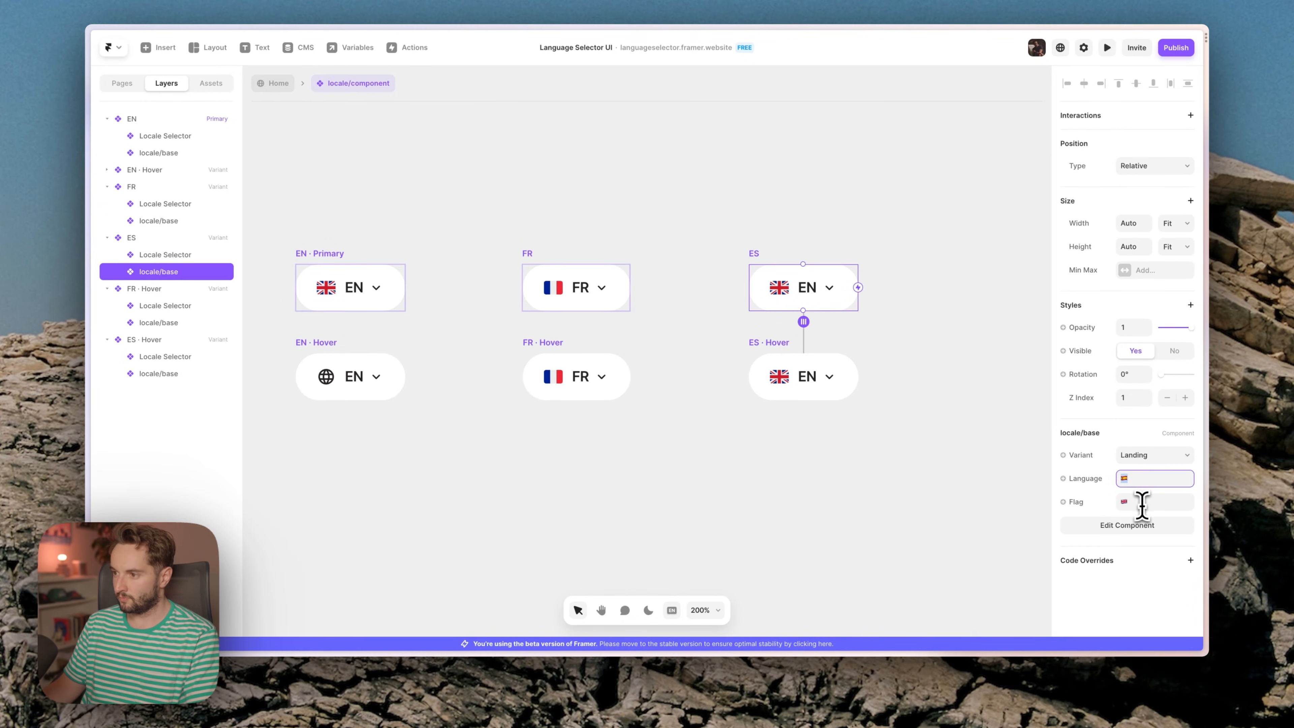
pyautogui.write('ES')
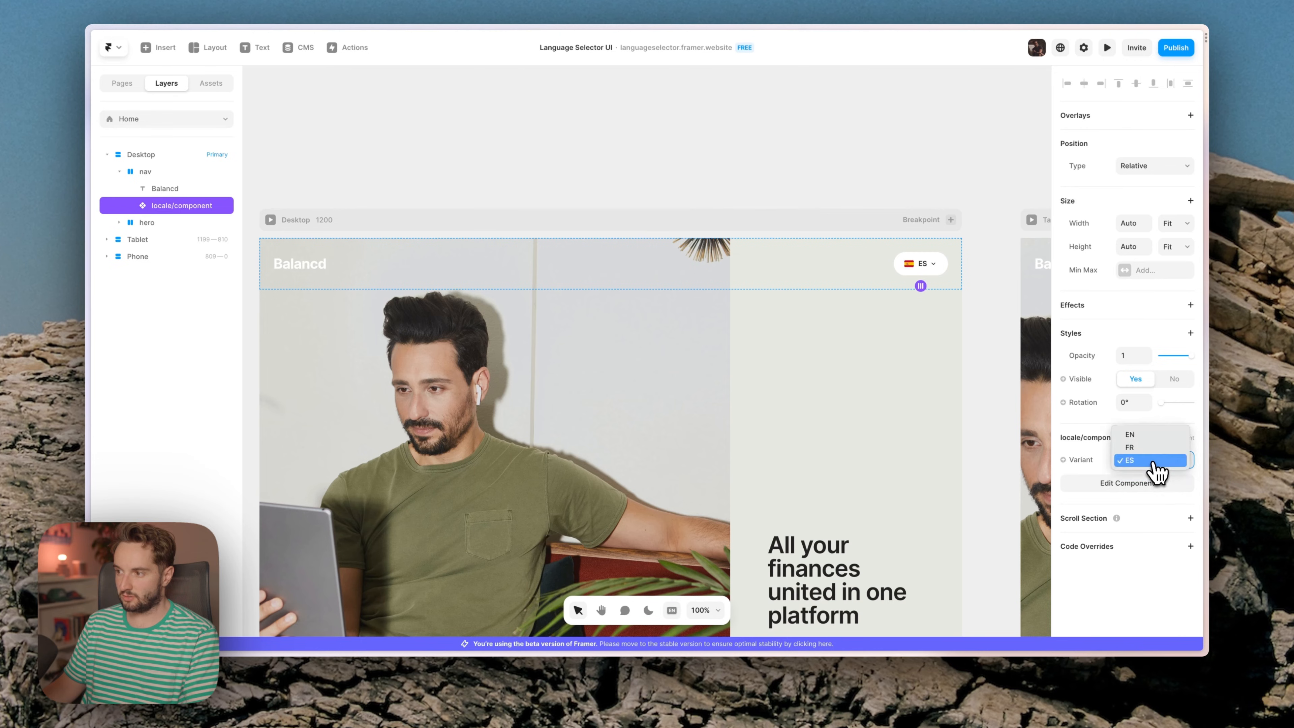
# Bind the nav selector's Variant to the site Locale, mapping English→EN, French→FR, Spanish→ES with EN fallback.
pyautogui.click(1130, 435)
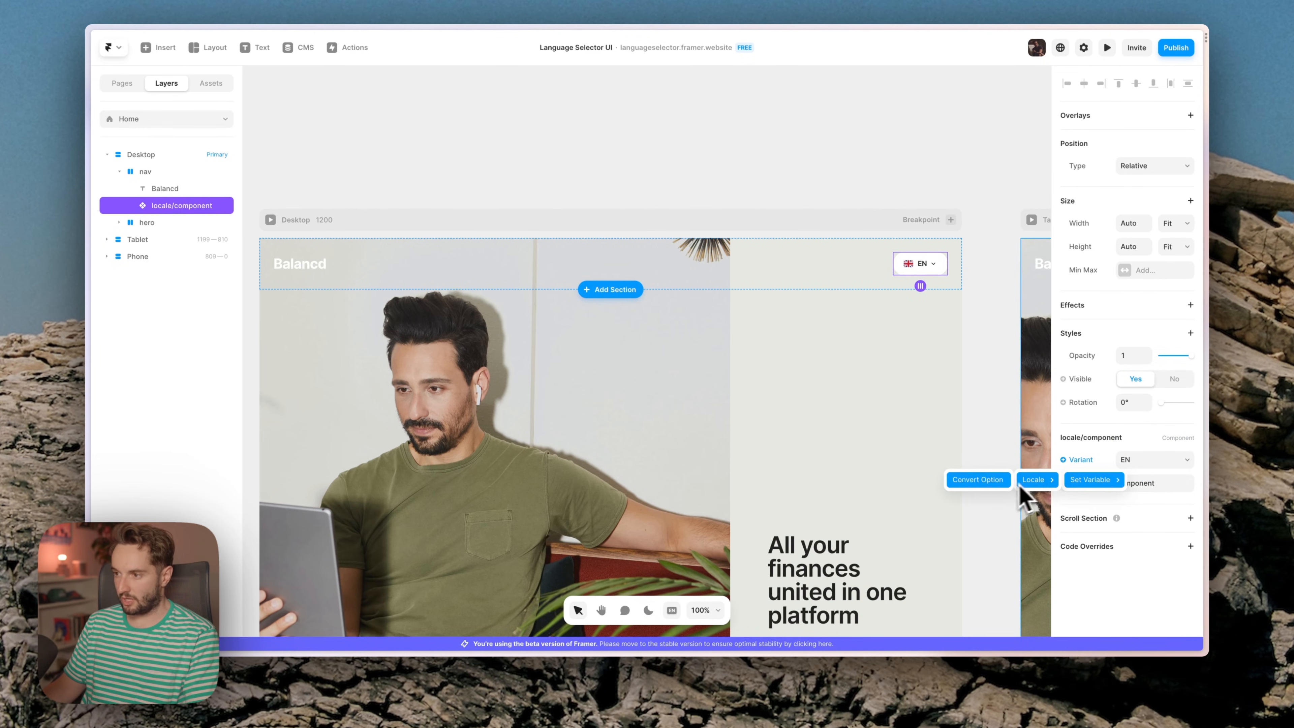
pyautogui.click(1034, 480)
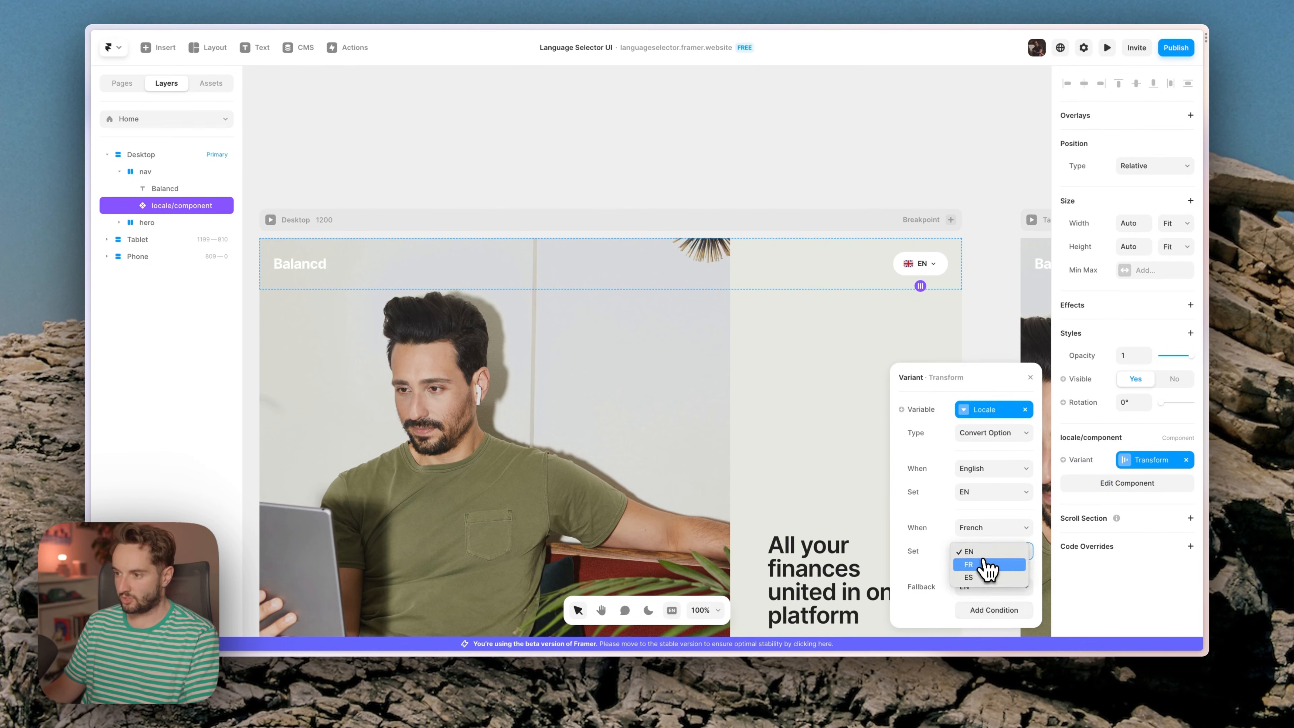
pyautogui.click(988, 564)
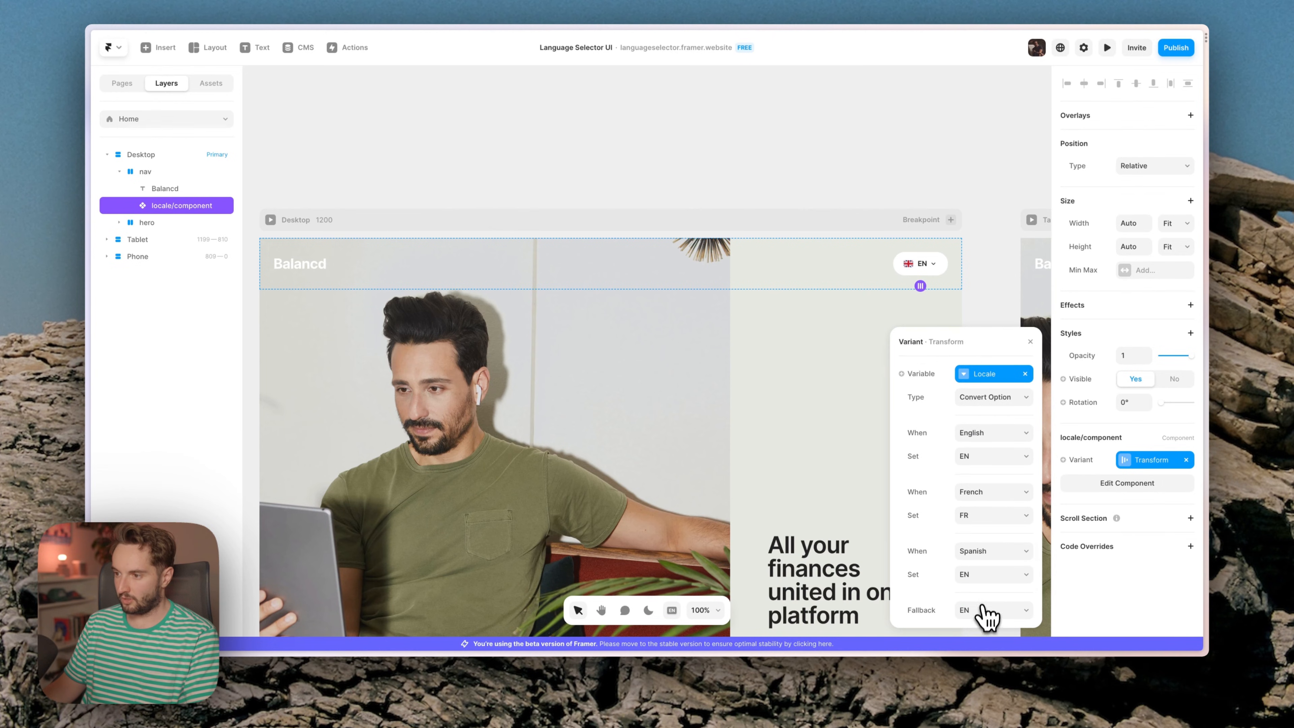
pyautogui.click(992, 574)
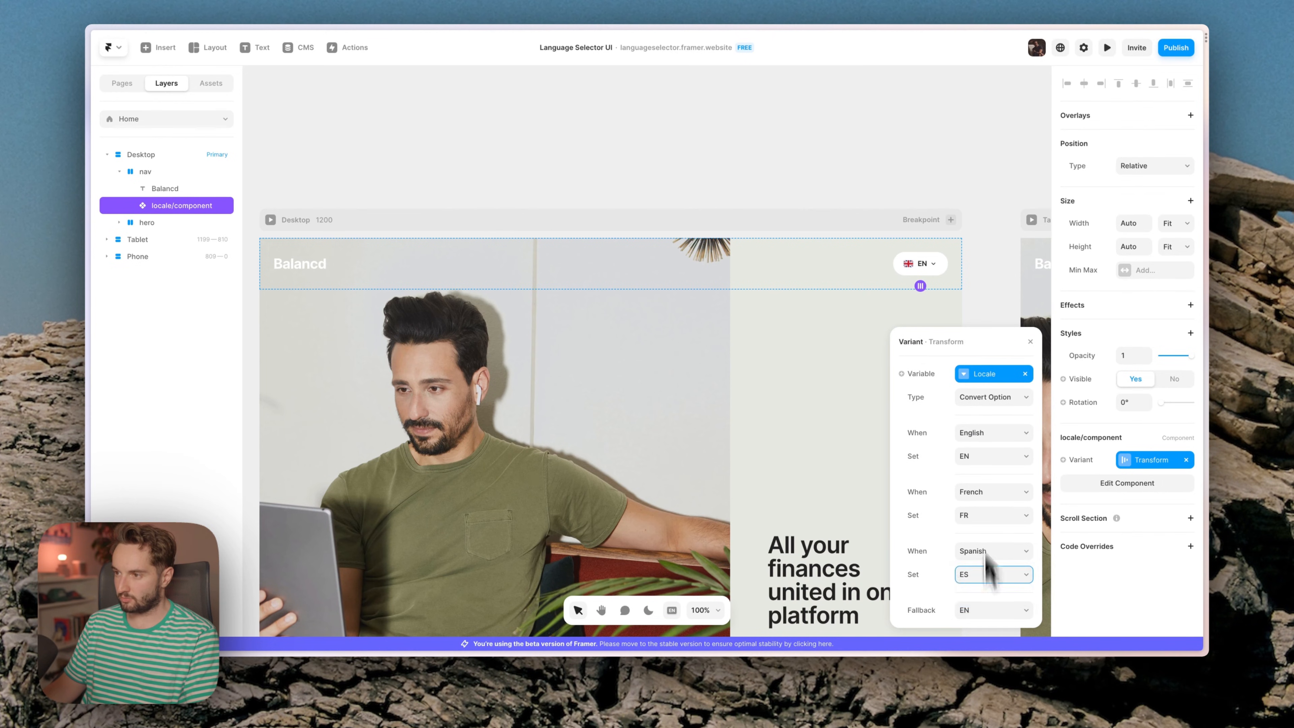
pyautogui.click(1107, 47)
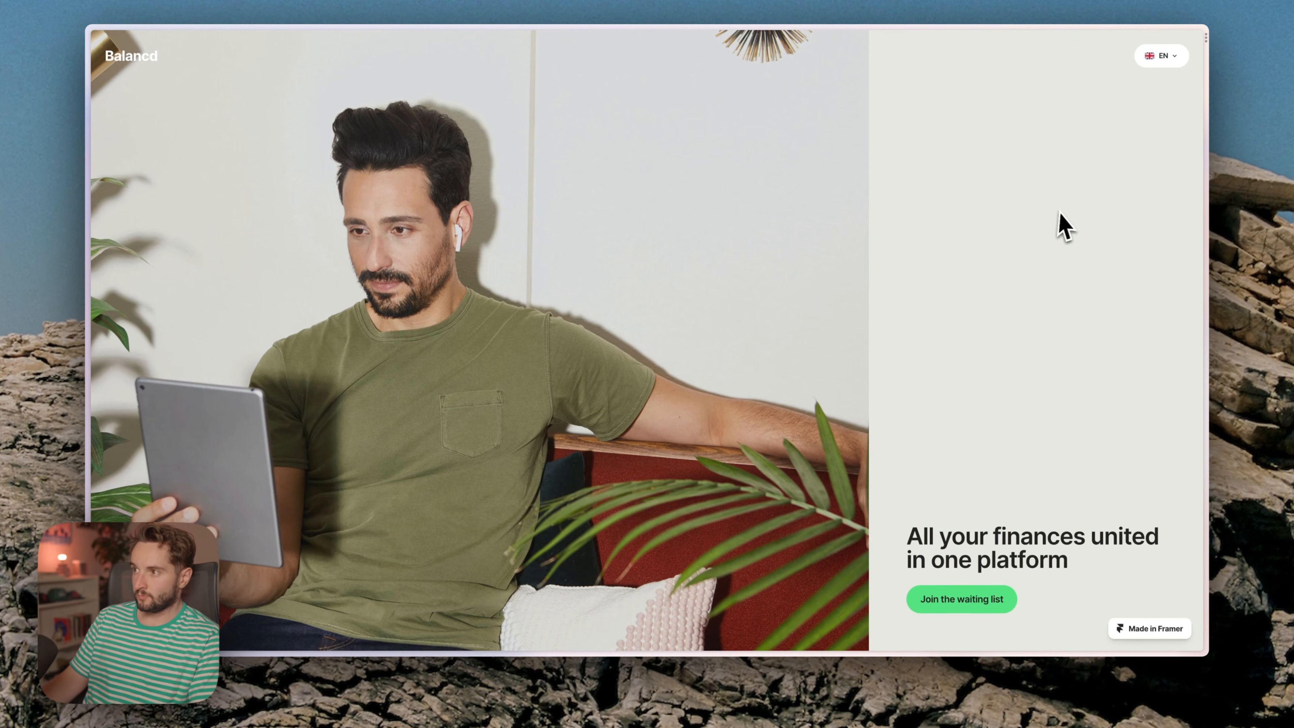
pyautogui.moveTo(1176, 114)
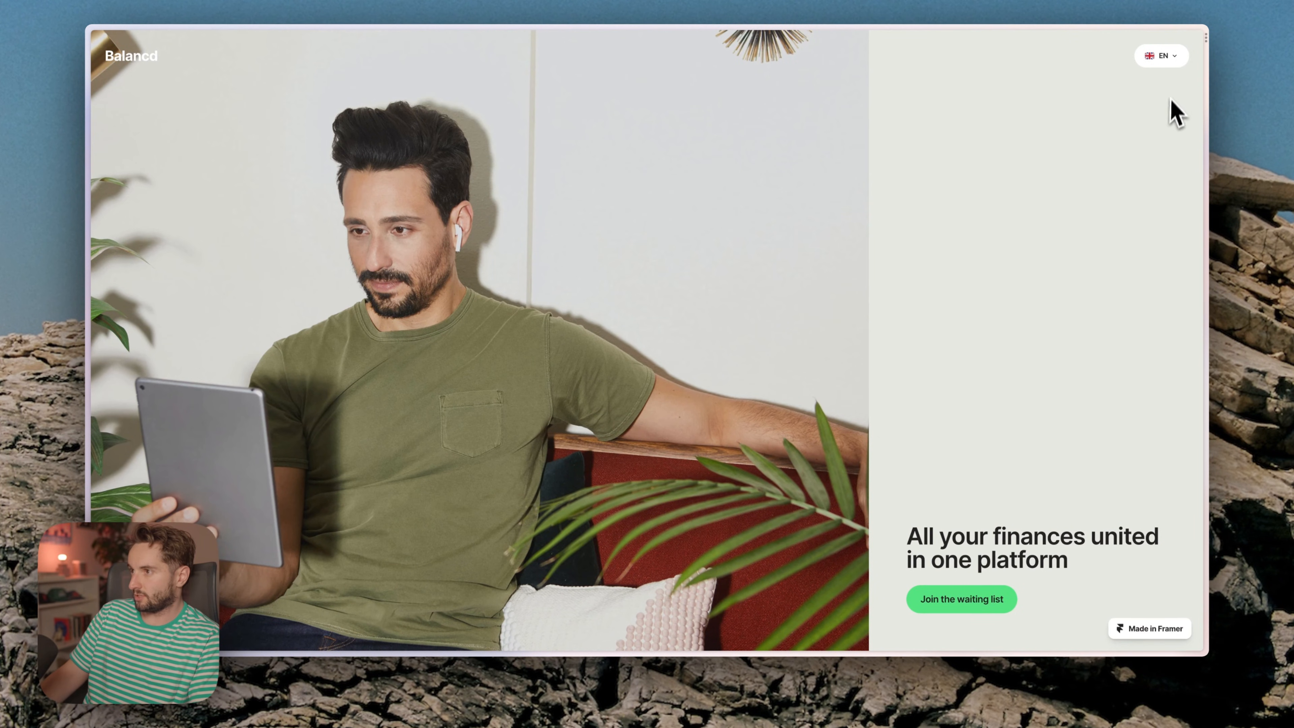
# In the live preview, switch the site to French and back to English via the locale dropdown.
pyautogui.click(1160, 55)
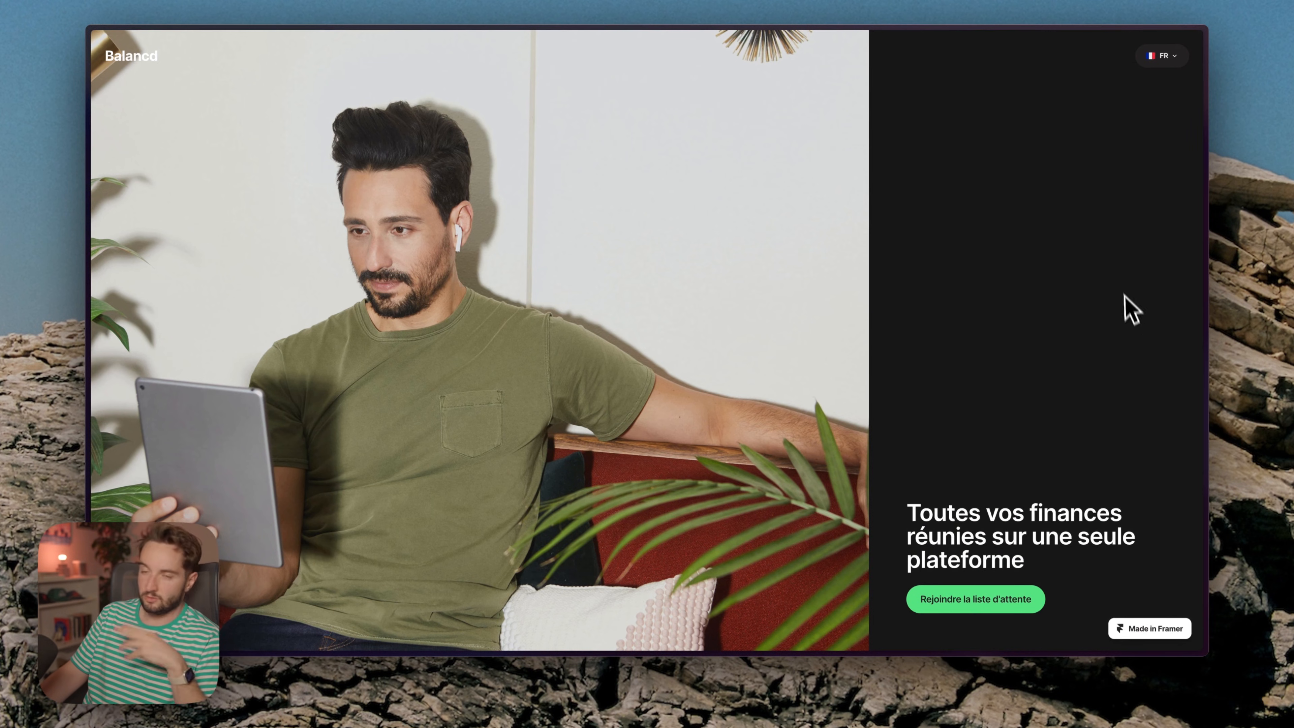
pyautogui.click(1161, 56)
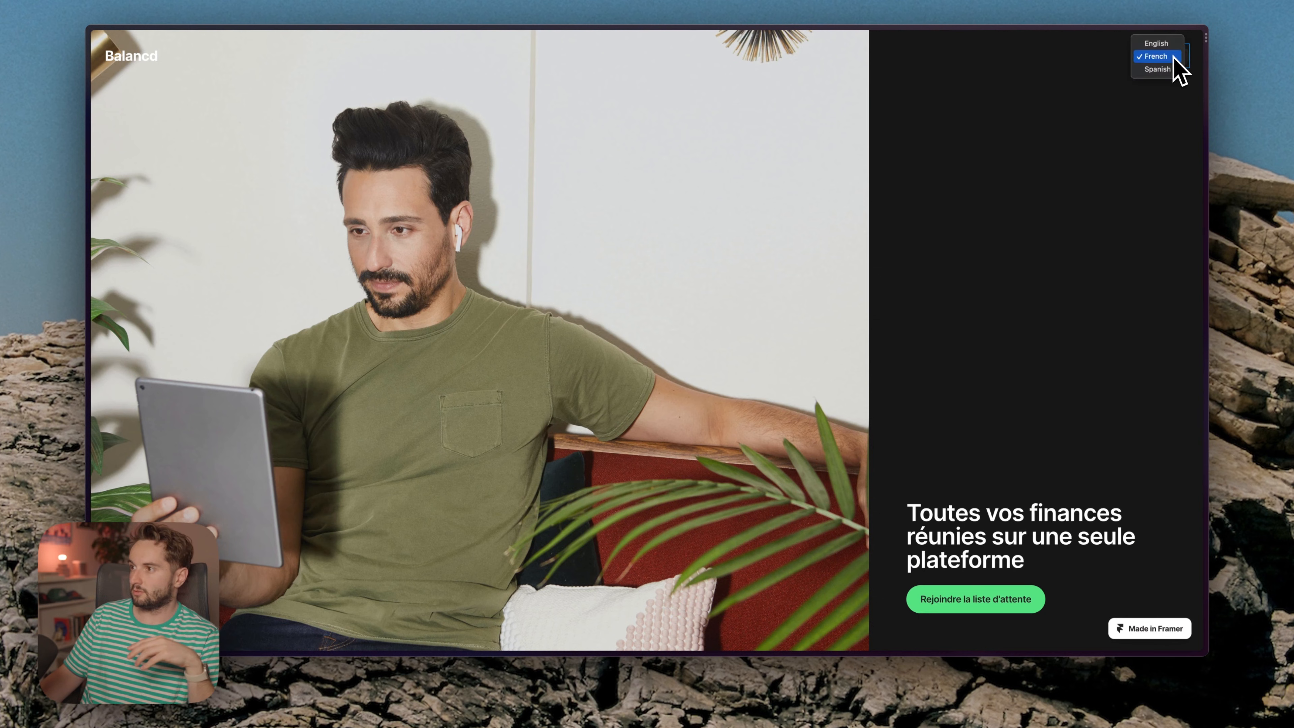
pyautogui.click(1157, 44)
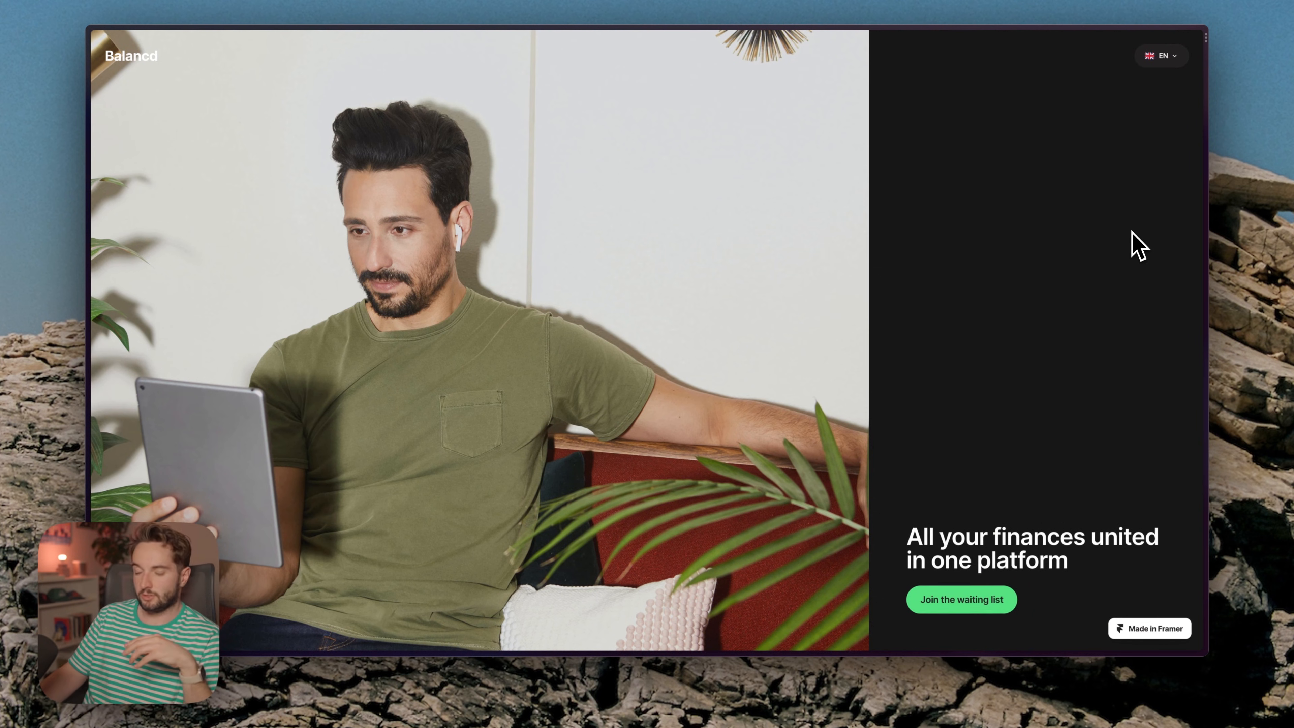